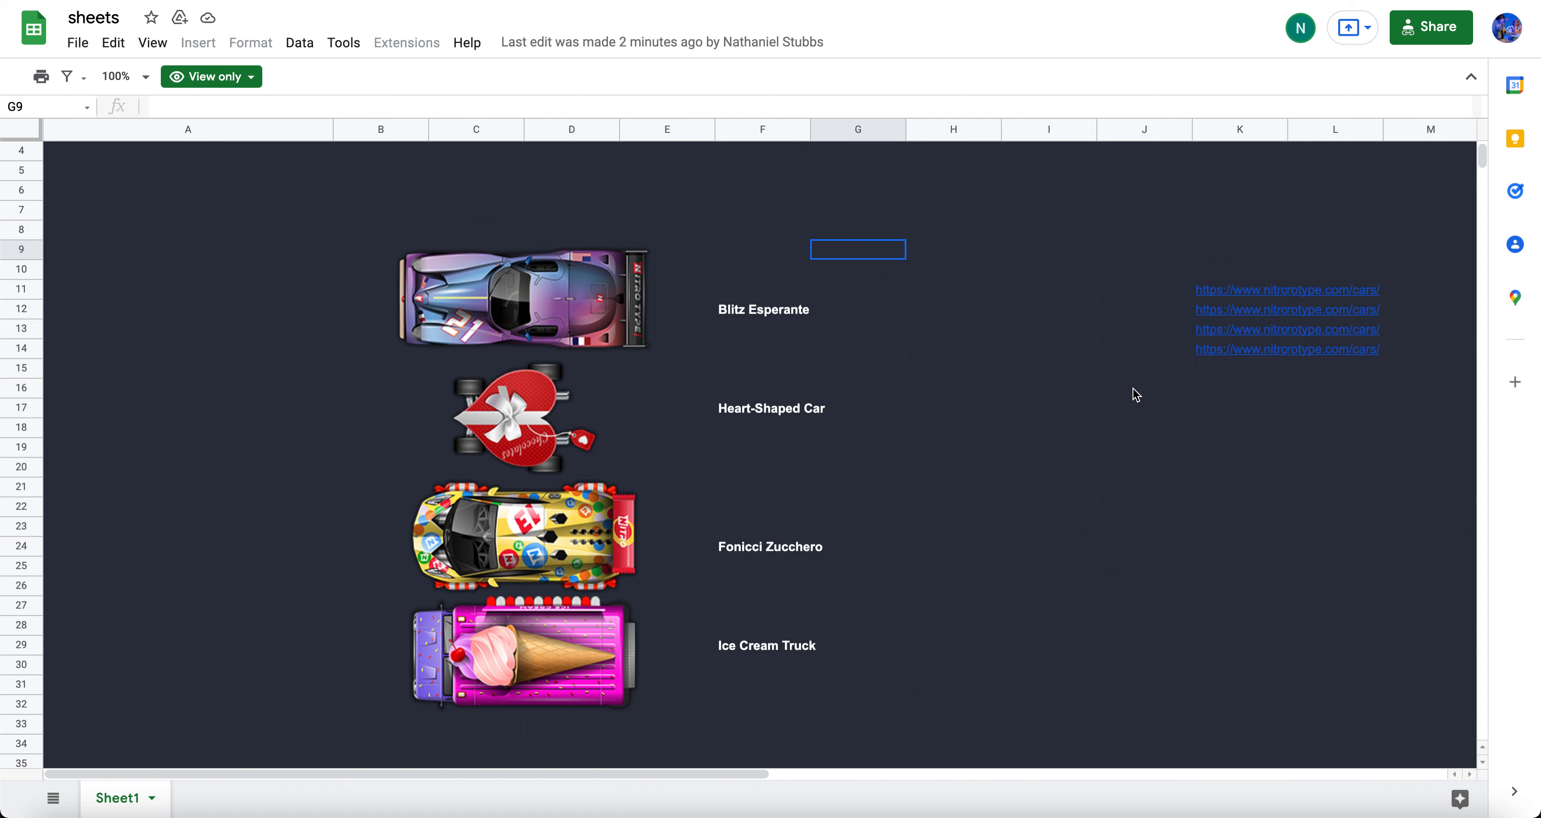
{"action": "mouse_move", "coordinate": [1135, 420]}
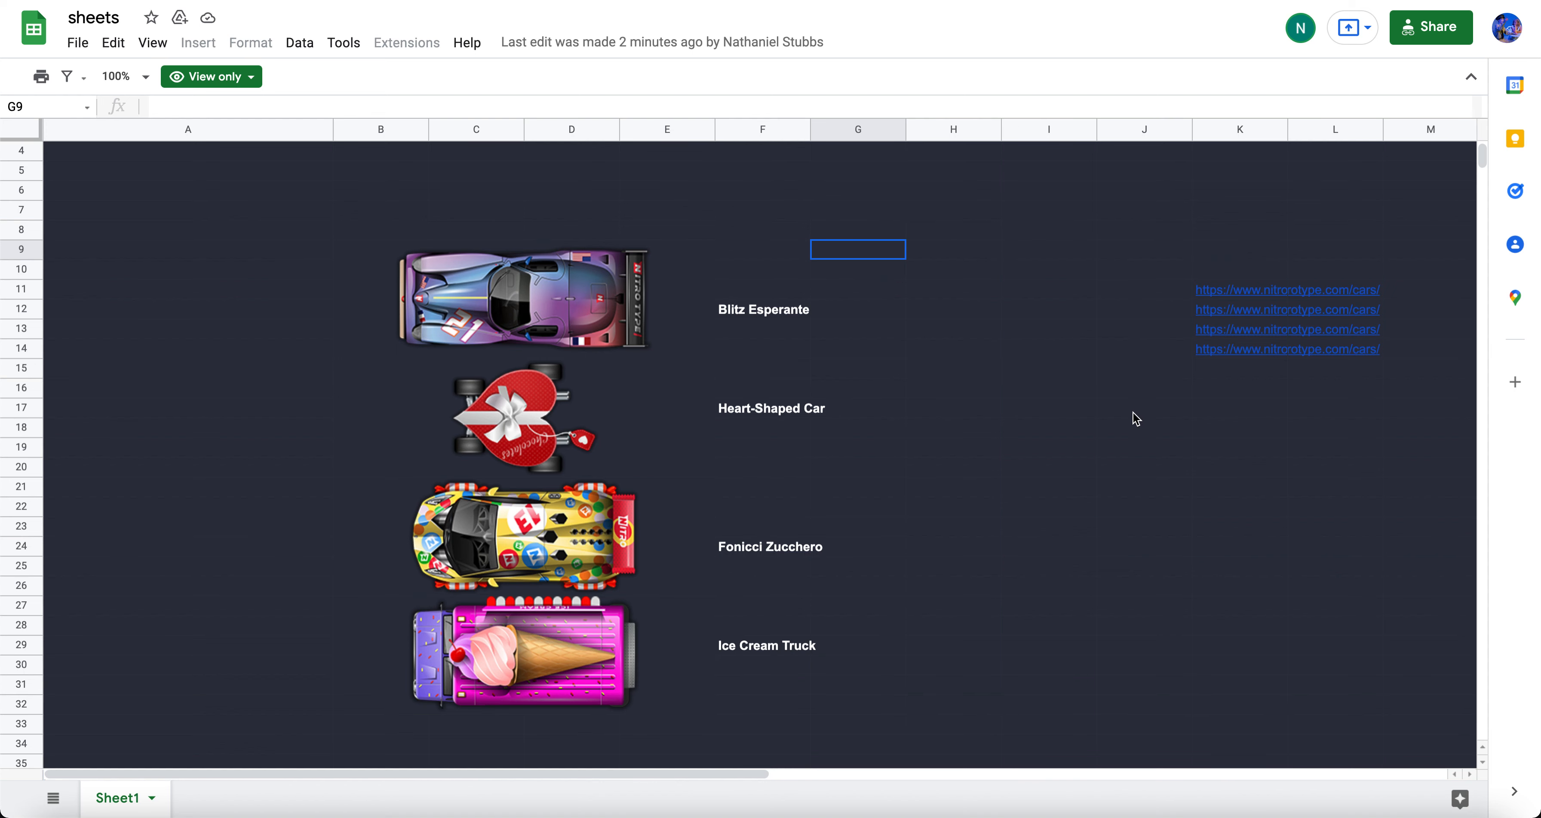
{"action": "mouse_move", "coordinate": [866, 244]}
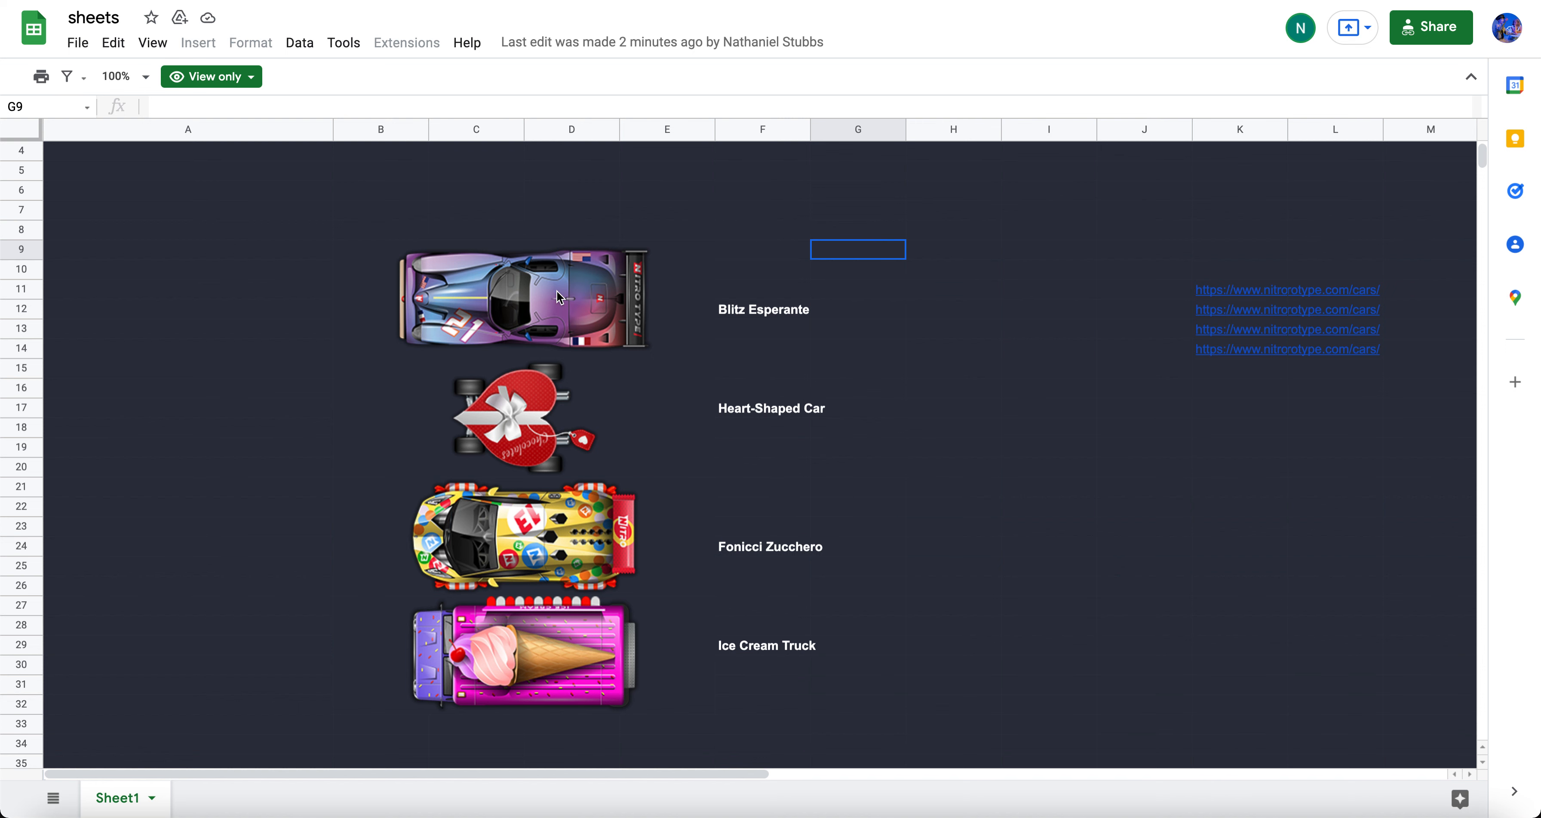
Step: Highlight the Blitz Esperante image and name, the Heart-Shaped Car image and the Fonicci Zucchero name
{"action": "left_click", "coordinate": [558, 297]}
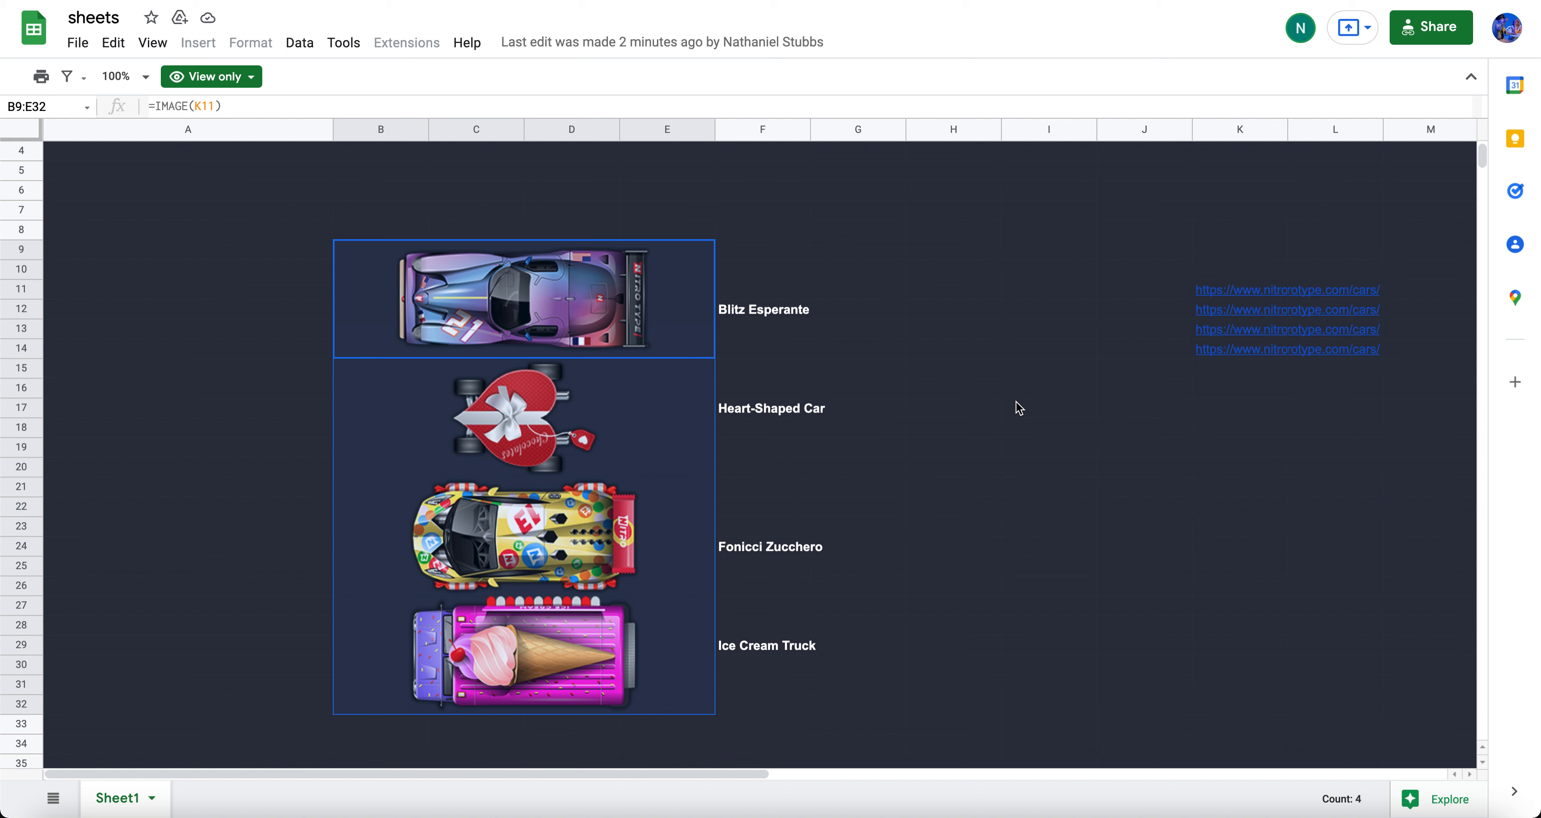
{"action": "left_click", "coordinate": [523, 297]}
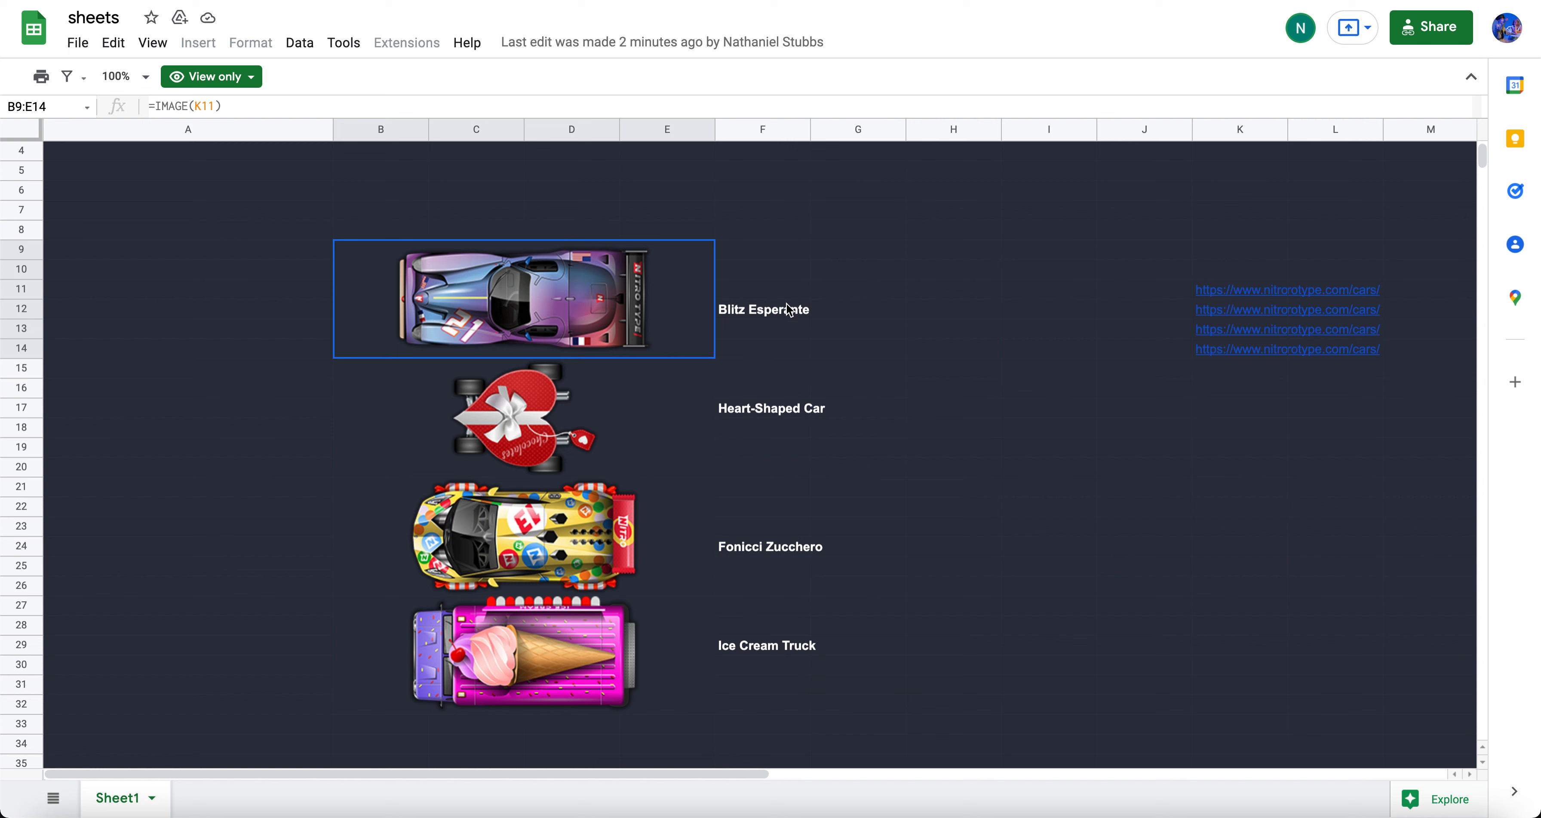
{"action": "mouse_move", "coordinate": [813, 322]}
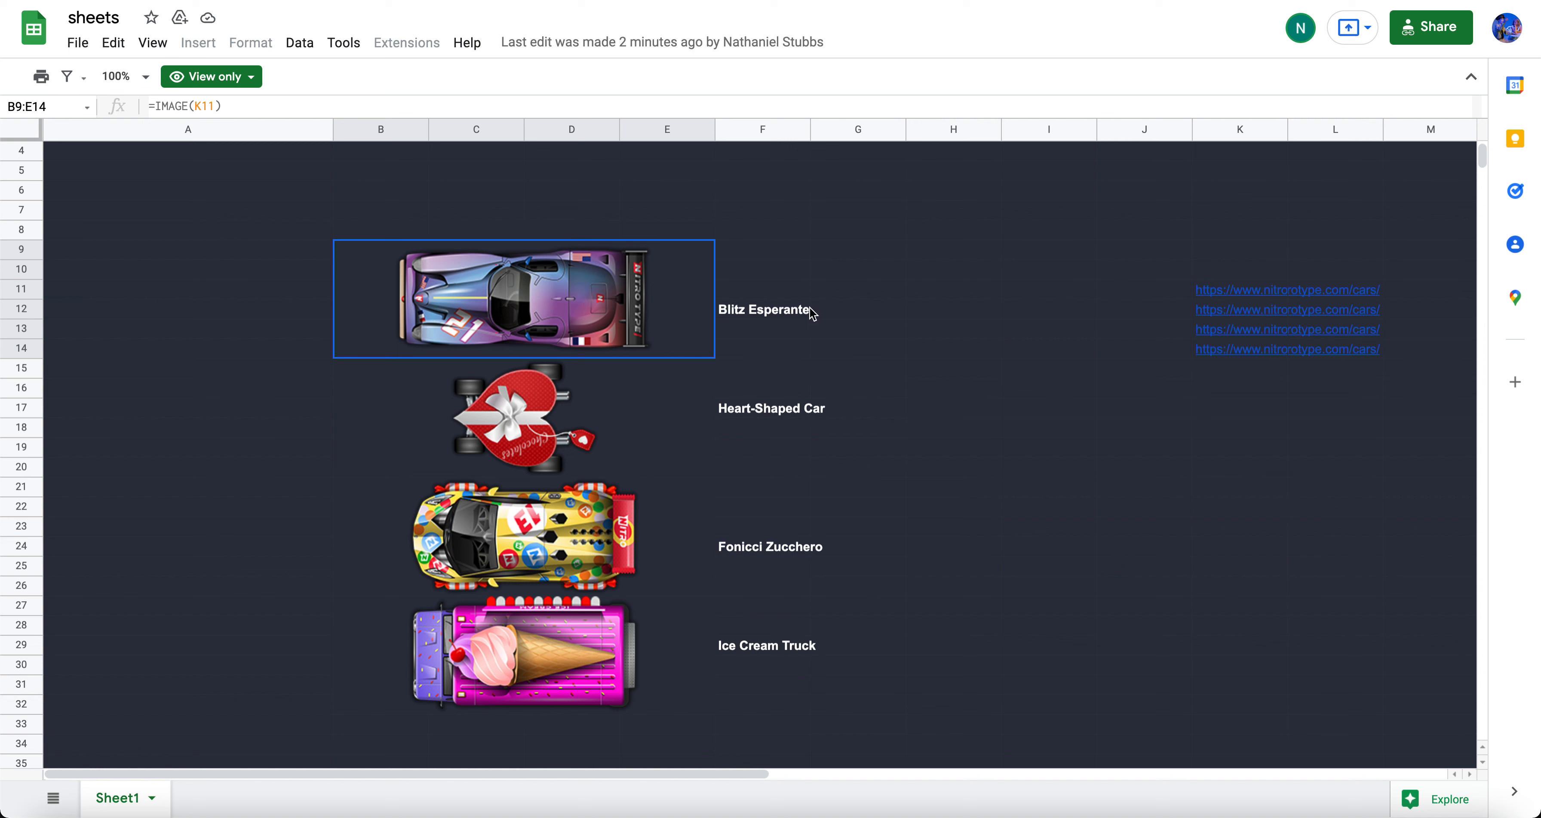
{"action": "mouse_move", "coordinate": [856, 298]}
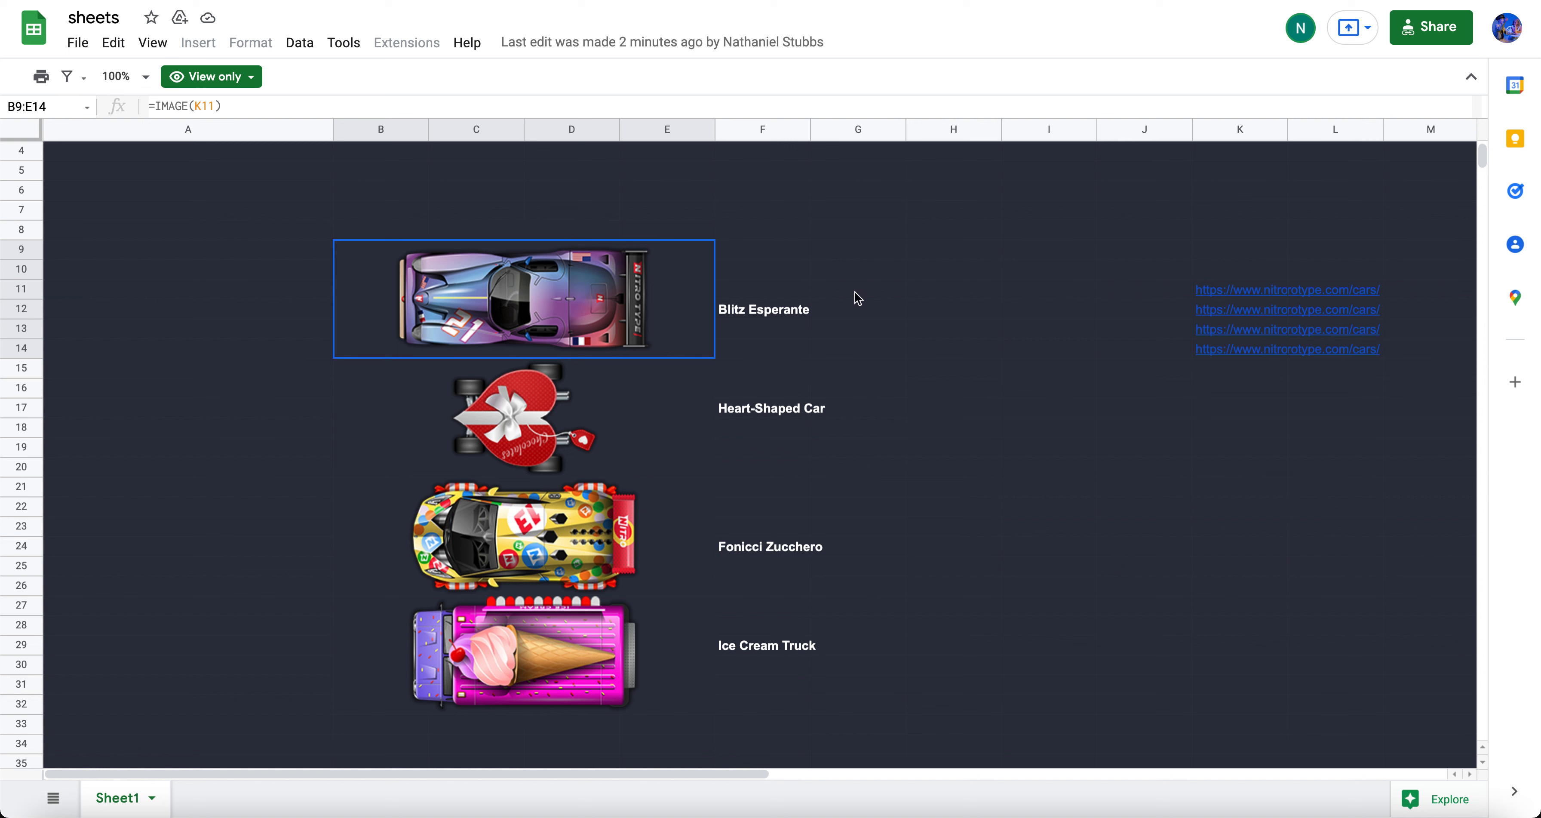
{"action": "left_click", "coordinate": [788, 319]}
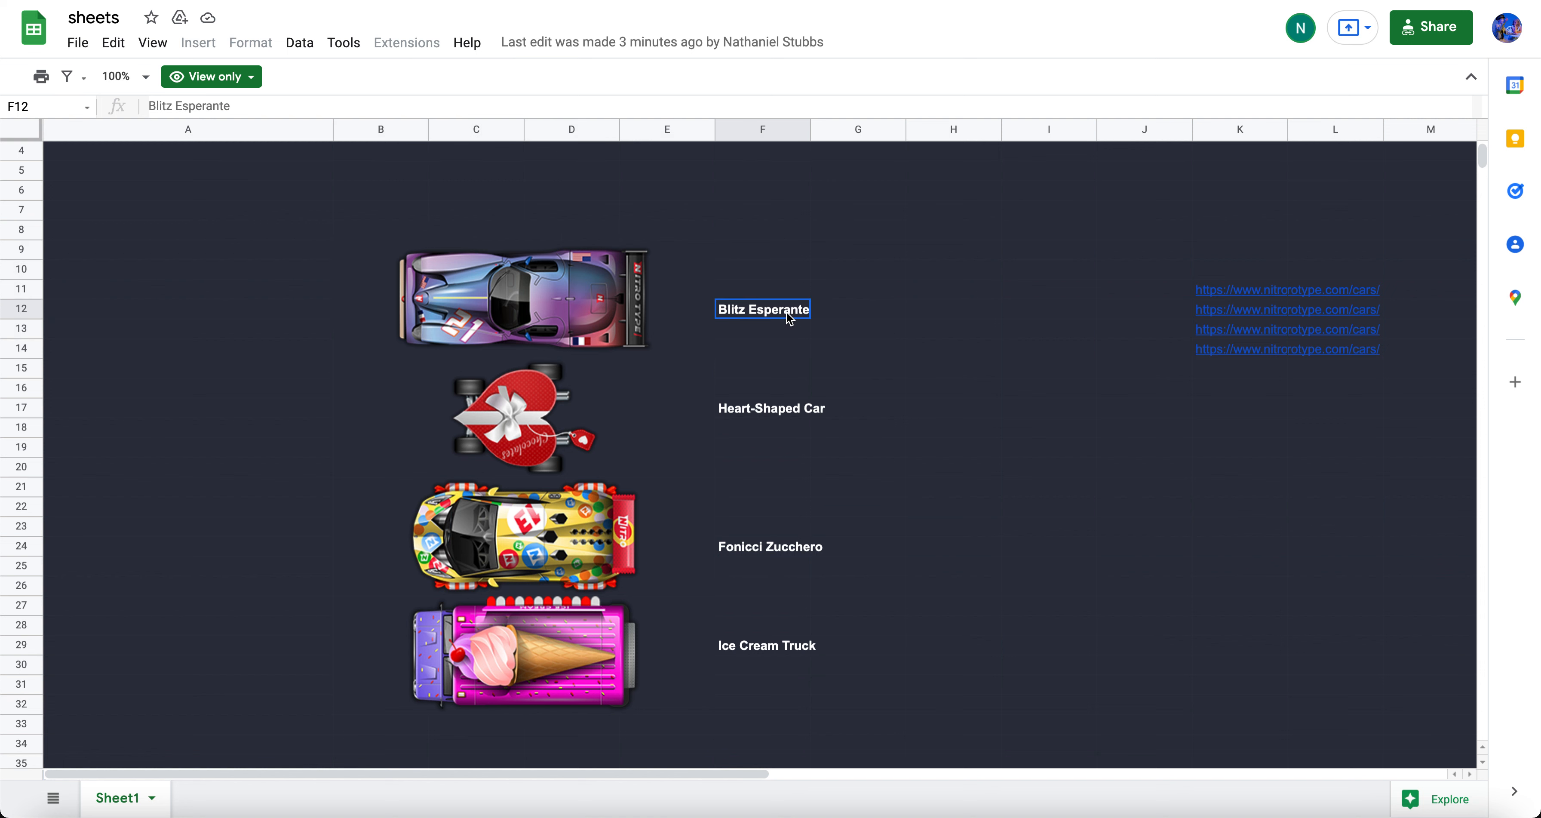
{"action": "mouse_move", "coordinate": [893, 313]}
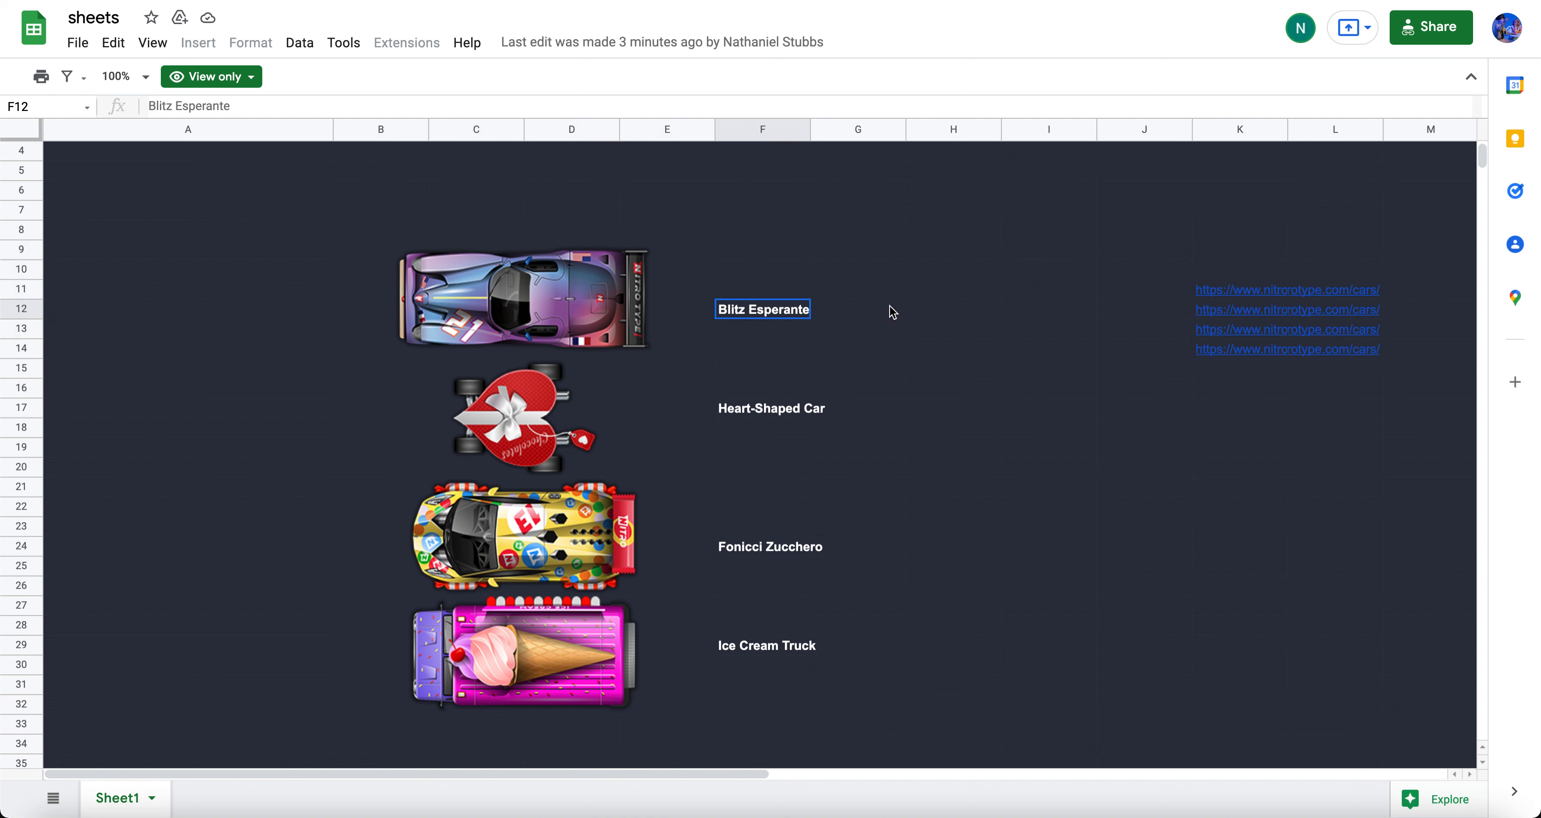
{"action": "mouse_move", "coordinate": [826, 441]}
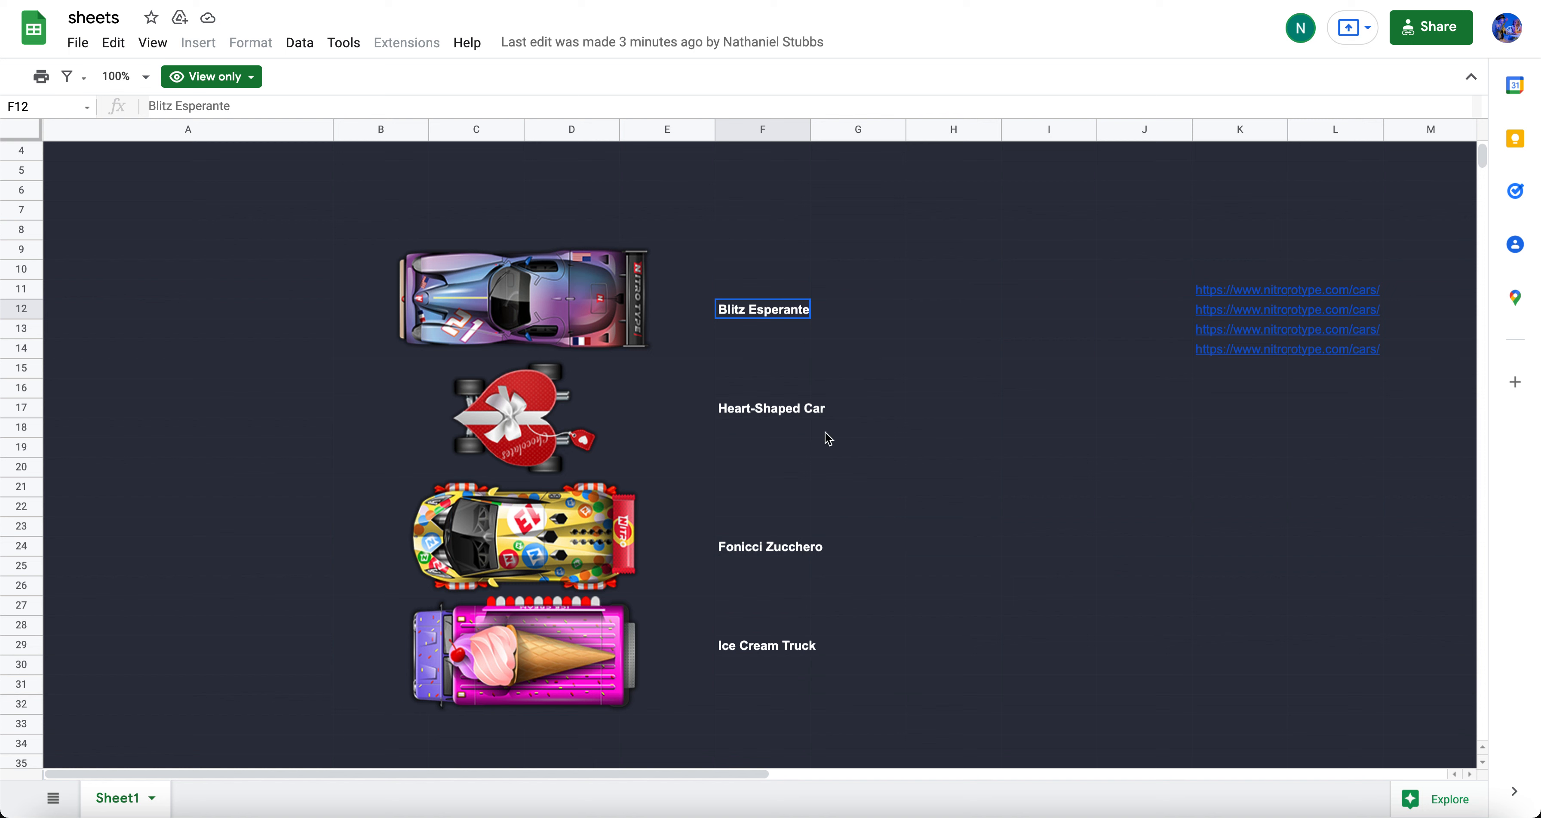
{"action": "left_click", "coordinate": [517, 433]}
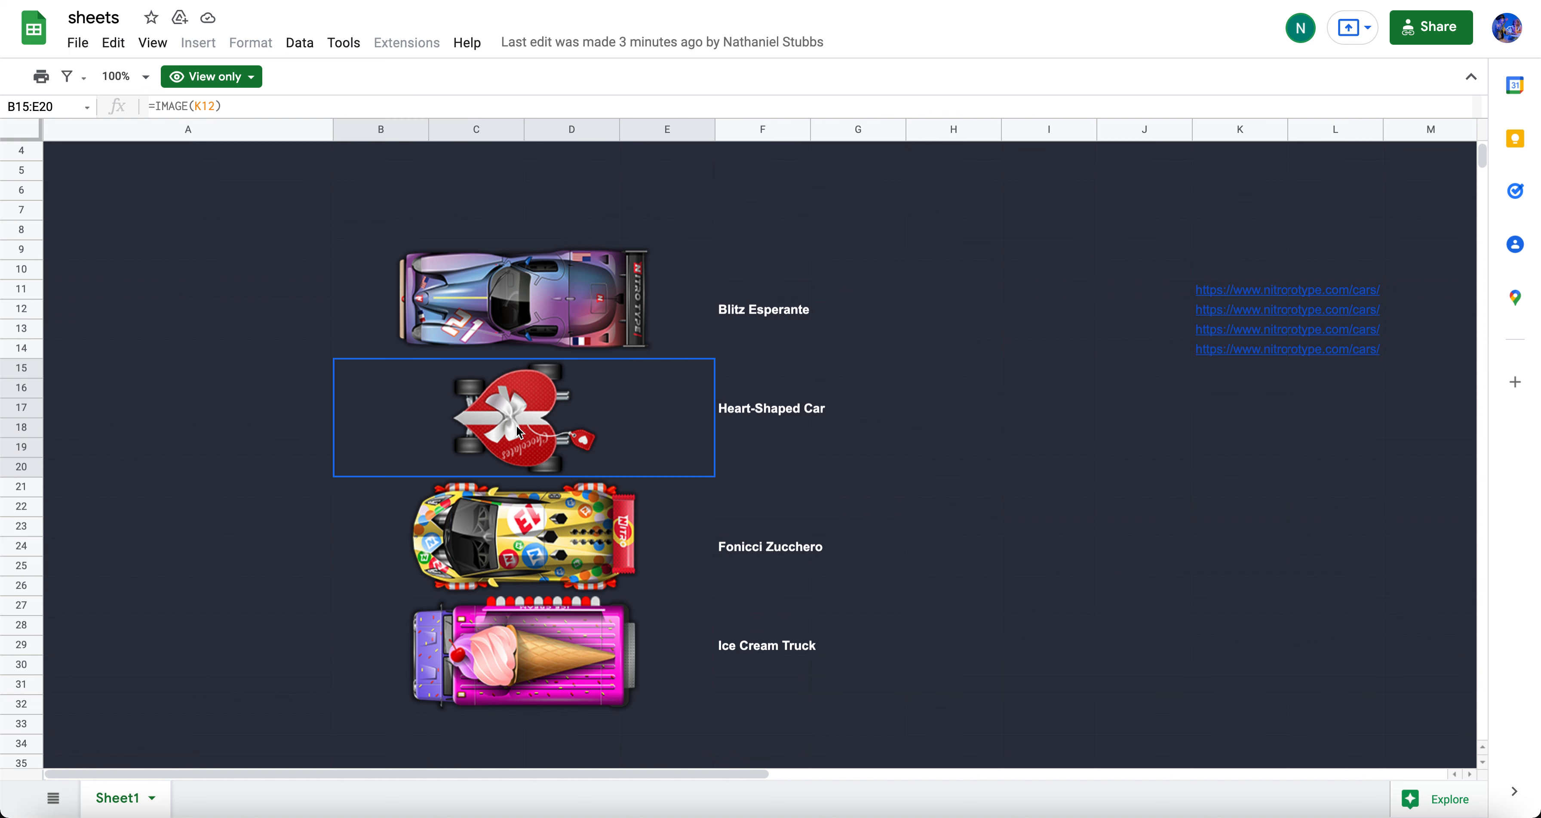
{"action": "mouse_move", "coordinate": [741, 562]}
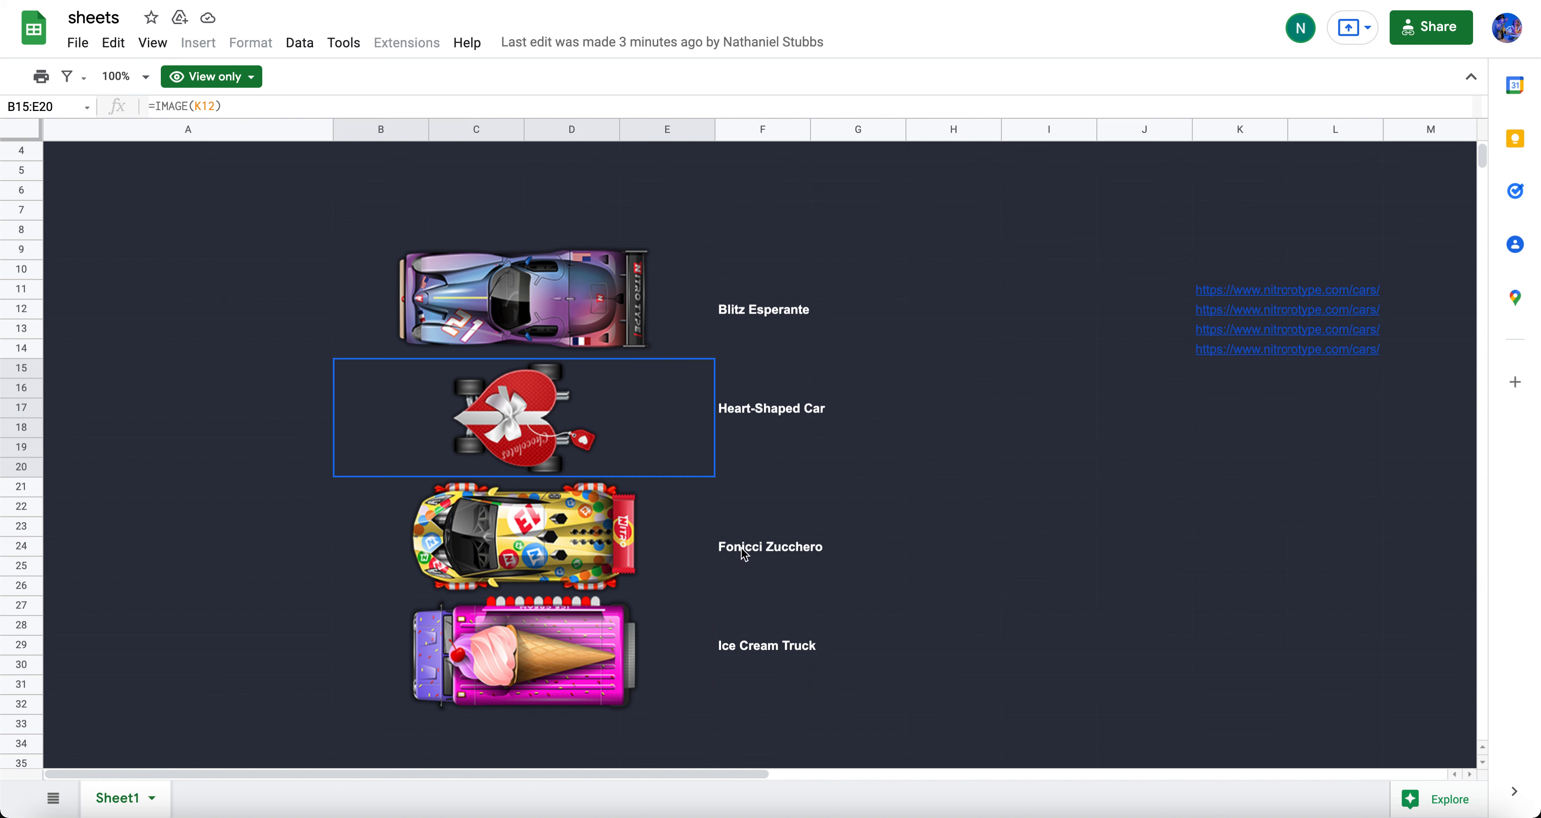
{"action": "left_click", "coordinate": [743, 553]}
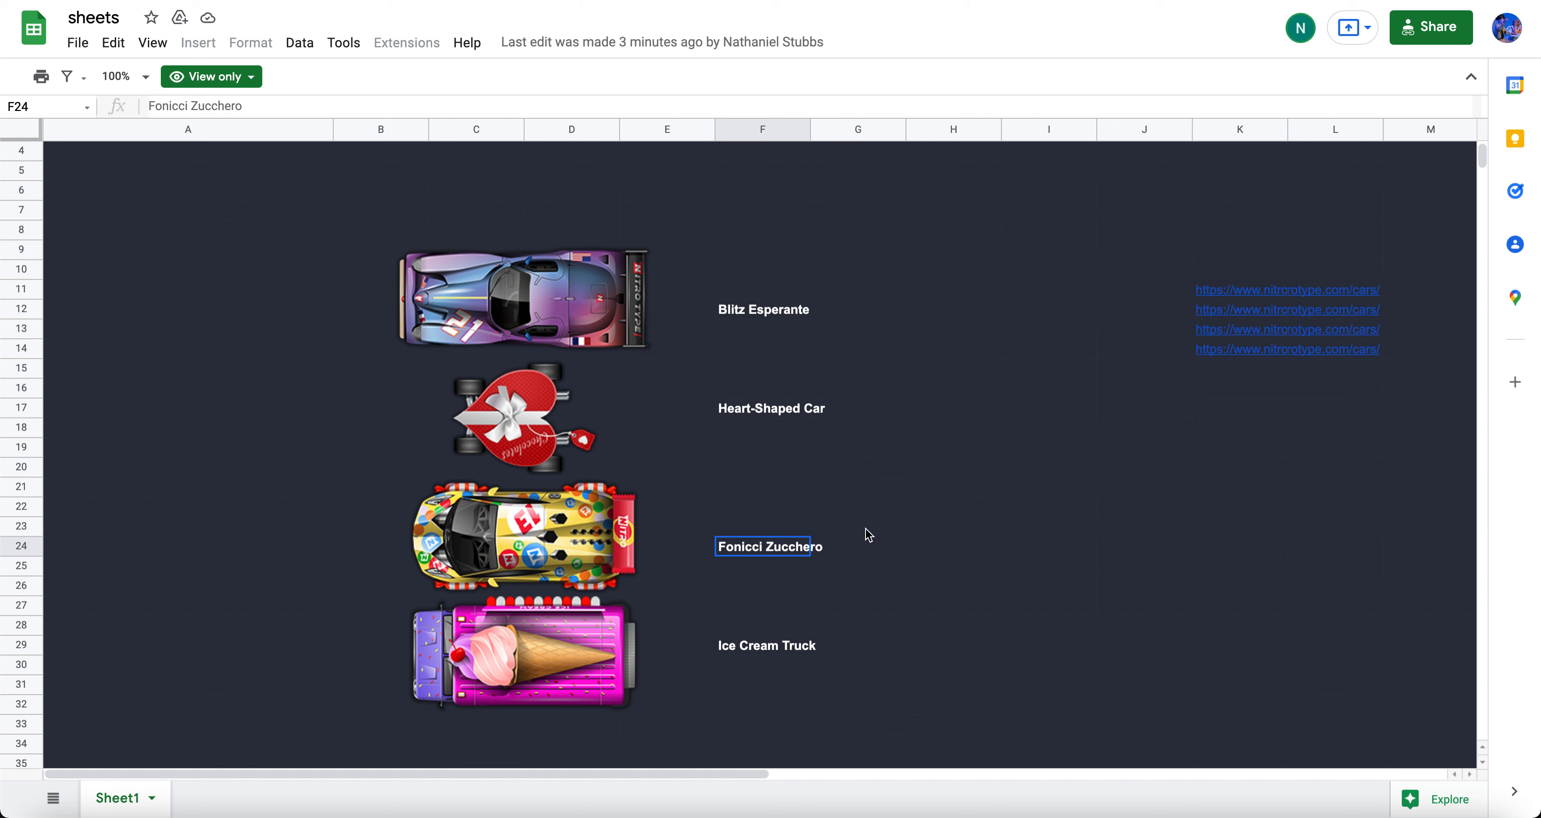
{"action": "left_click", "coordinate": [952, 507]}
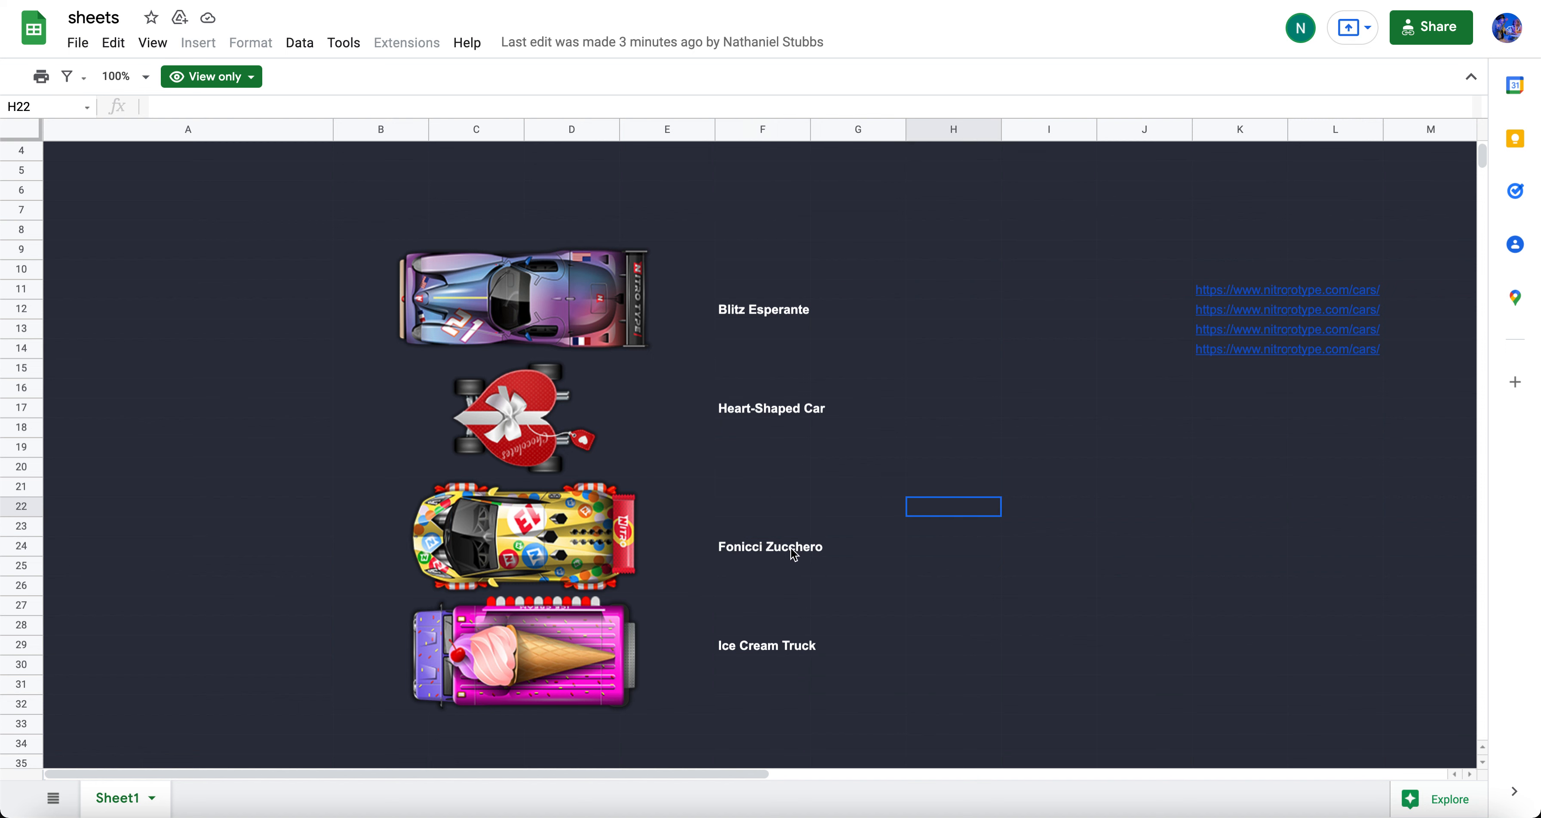
{"action": "mouse_move", "coordinate": [608, 661]}
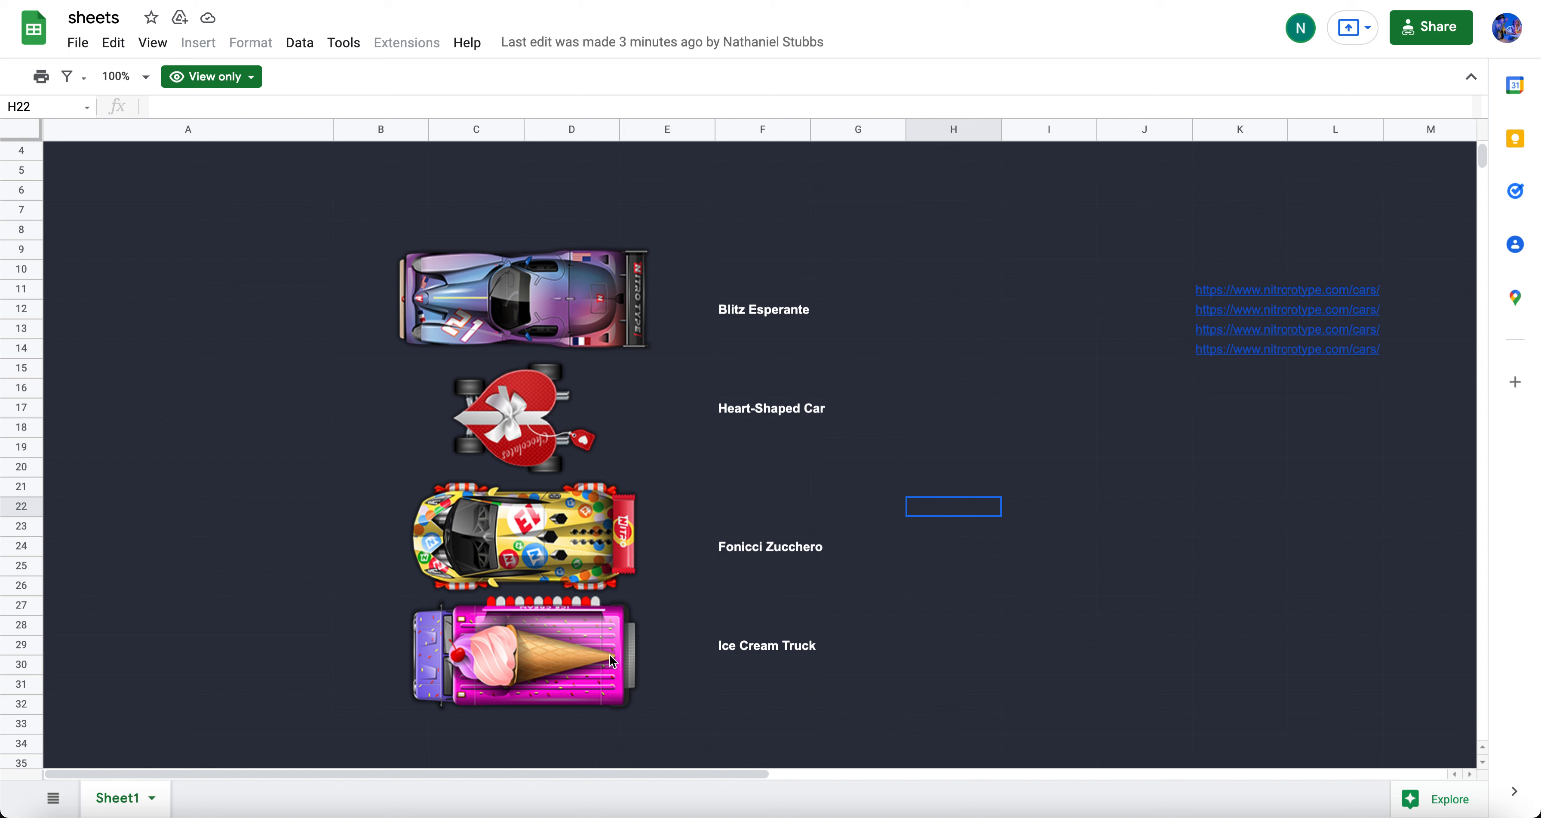
Step: Point out the Fonicci Zucchero and Ice Cream Truck car images in the lower rows
{"action": "left_click", "coordinate": [953, 389]}
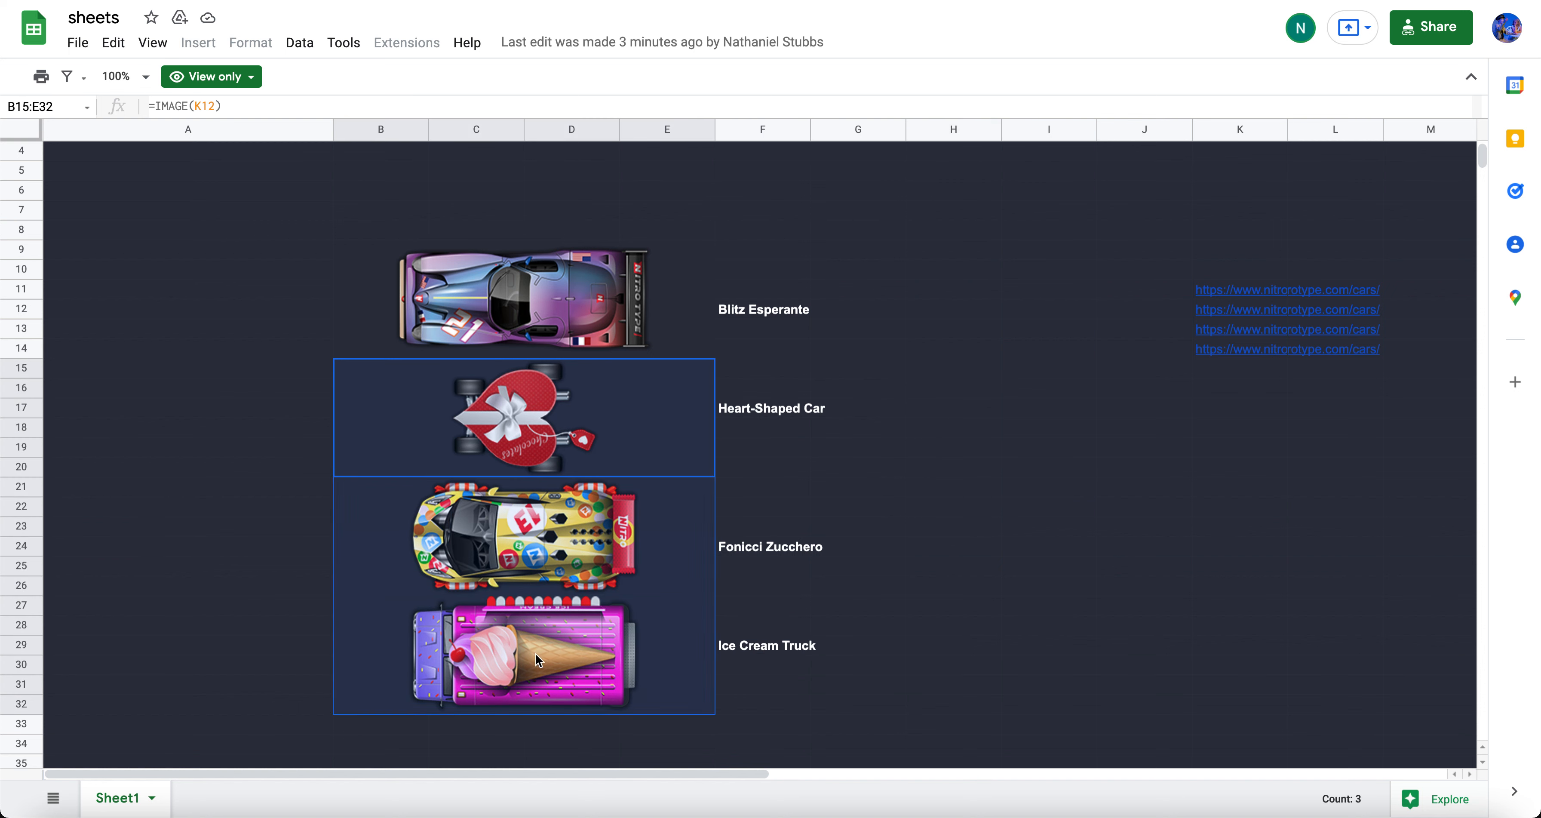
{"action": "left_click", "coordinate": [593, 532]}
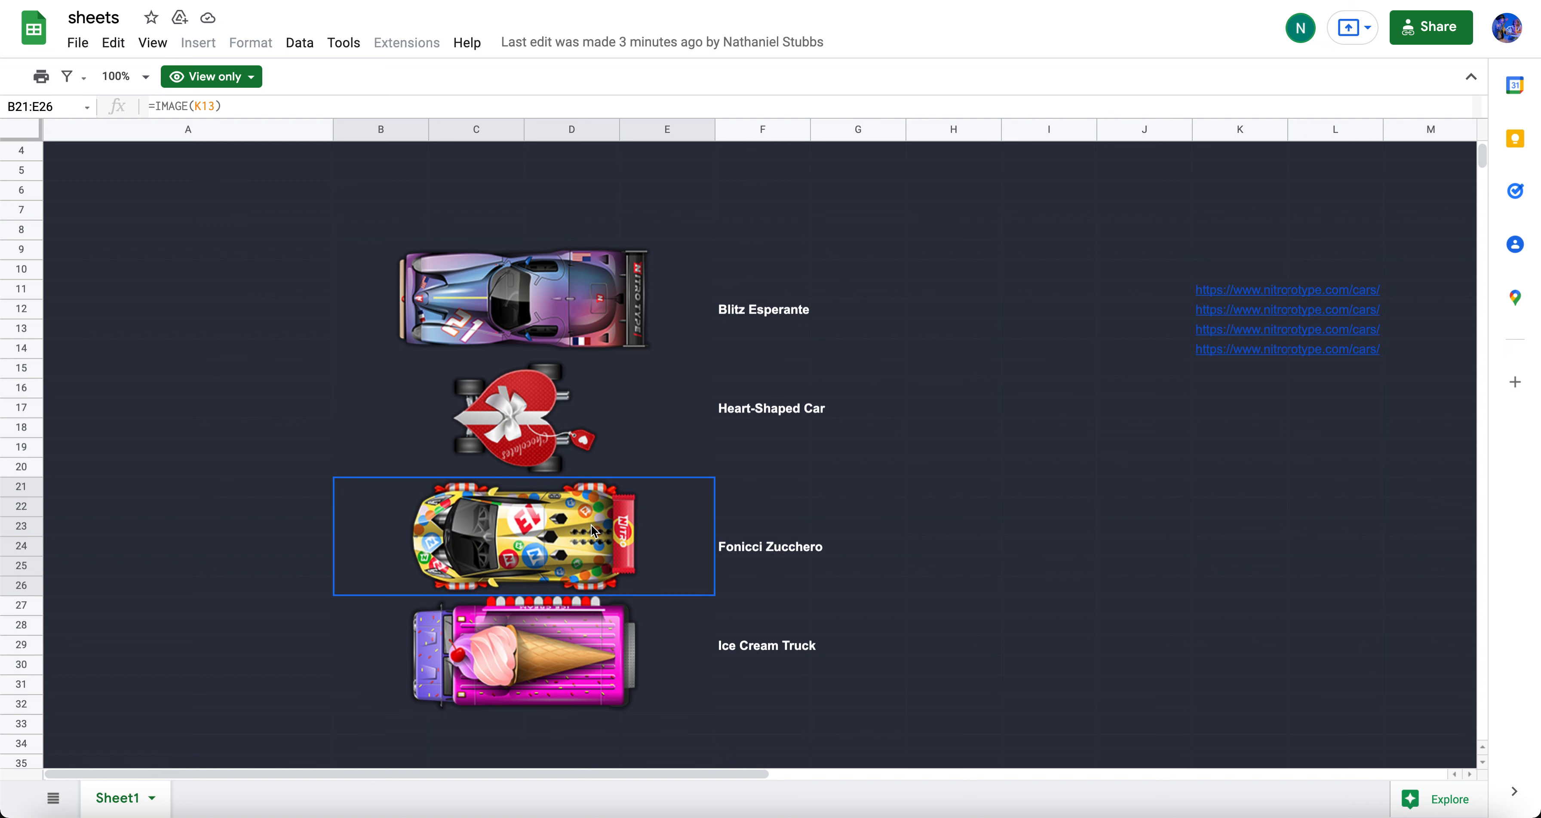
{"action": "mouse_move", "coordinate": [578, 490]}
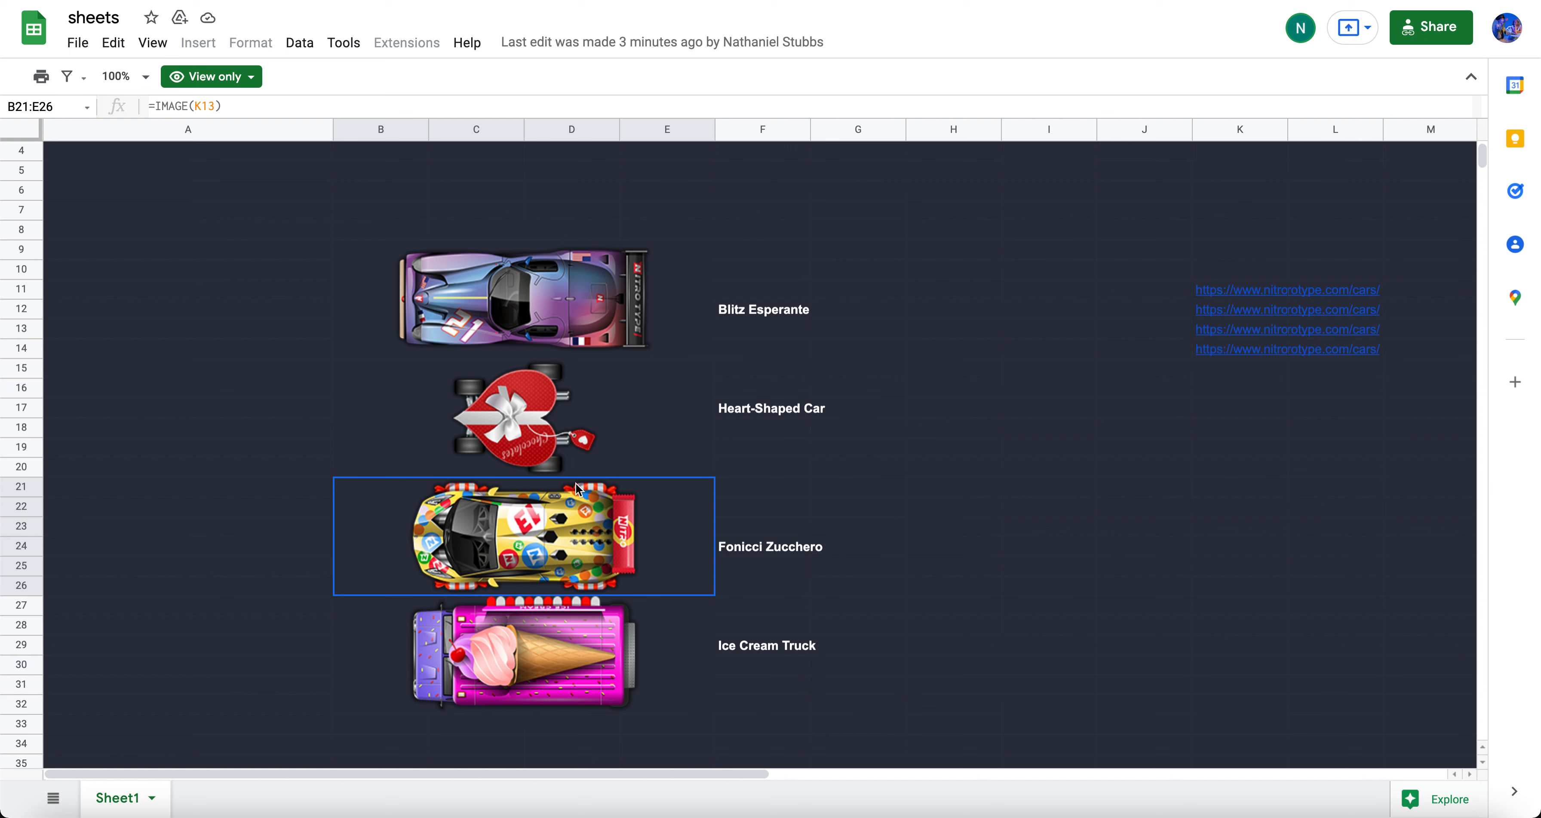
{"action": "mouse_move", "coordinate": [556, 522]}
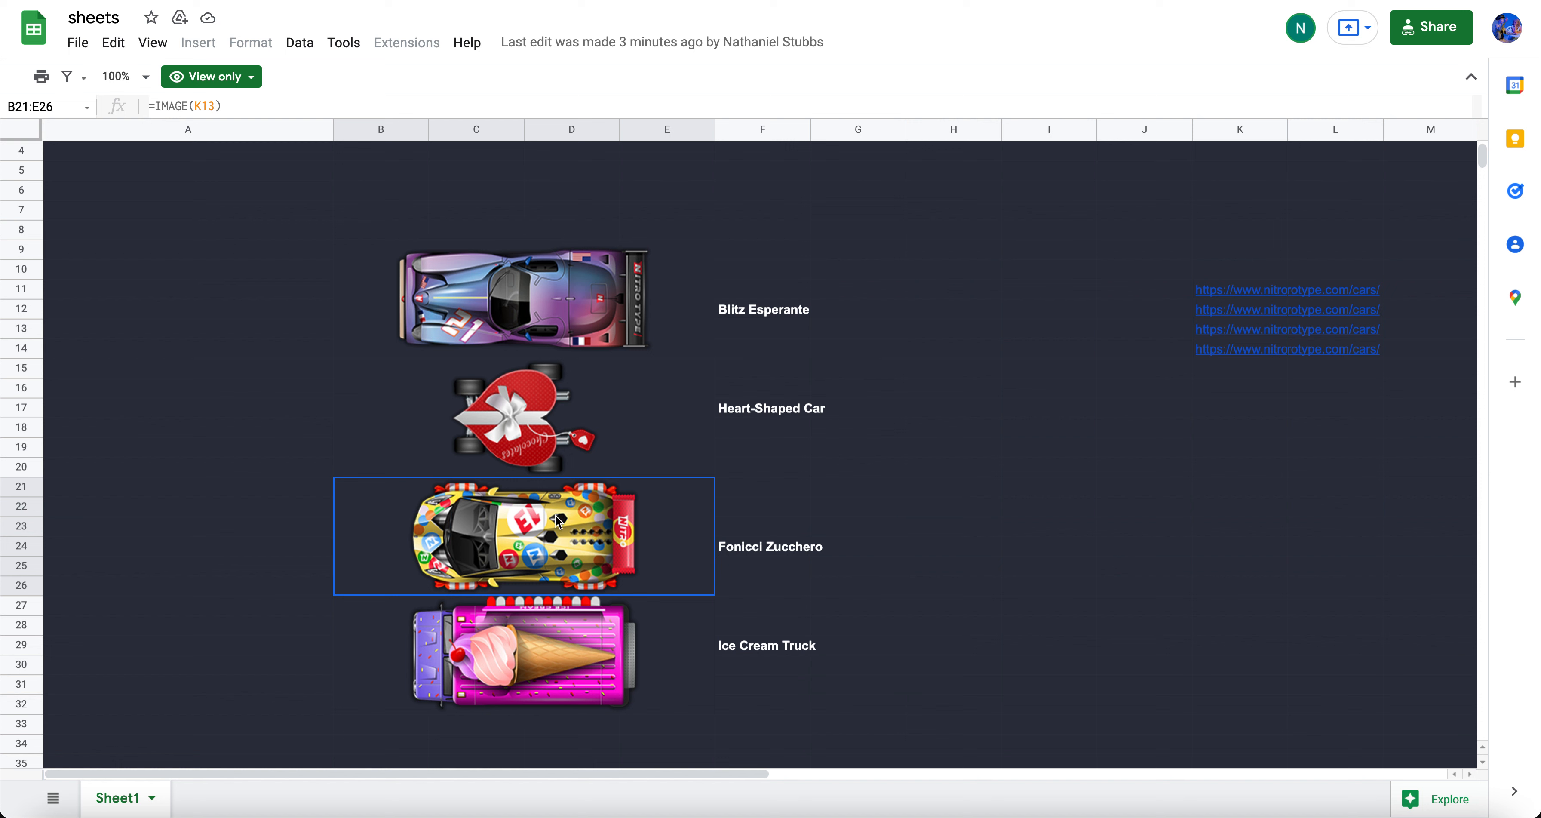
{"action": "mouse_move", "coordinate": [1023, 488]}
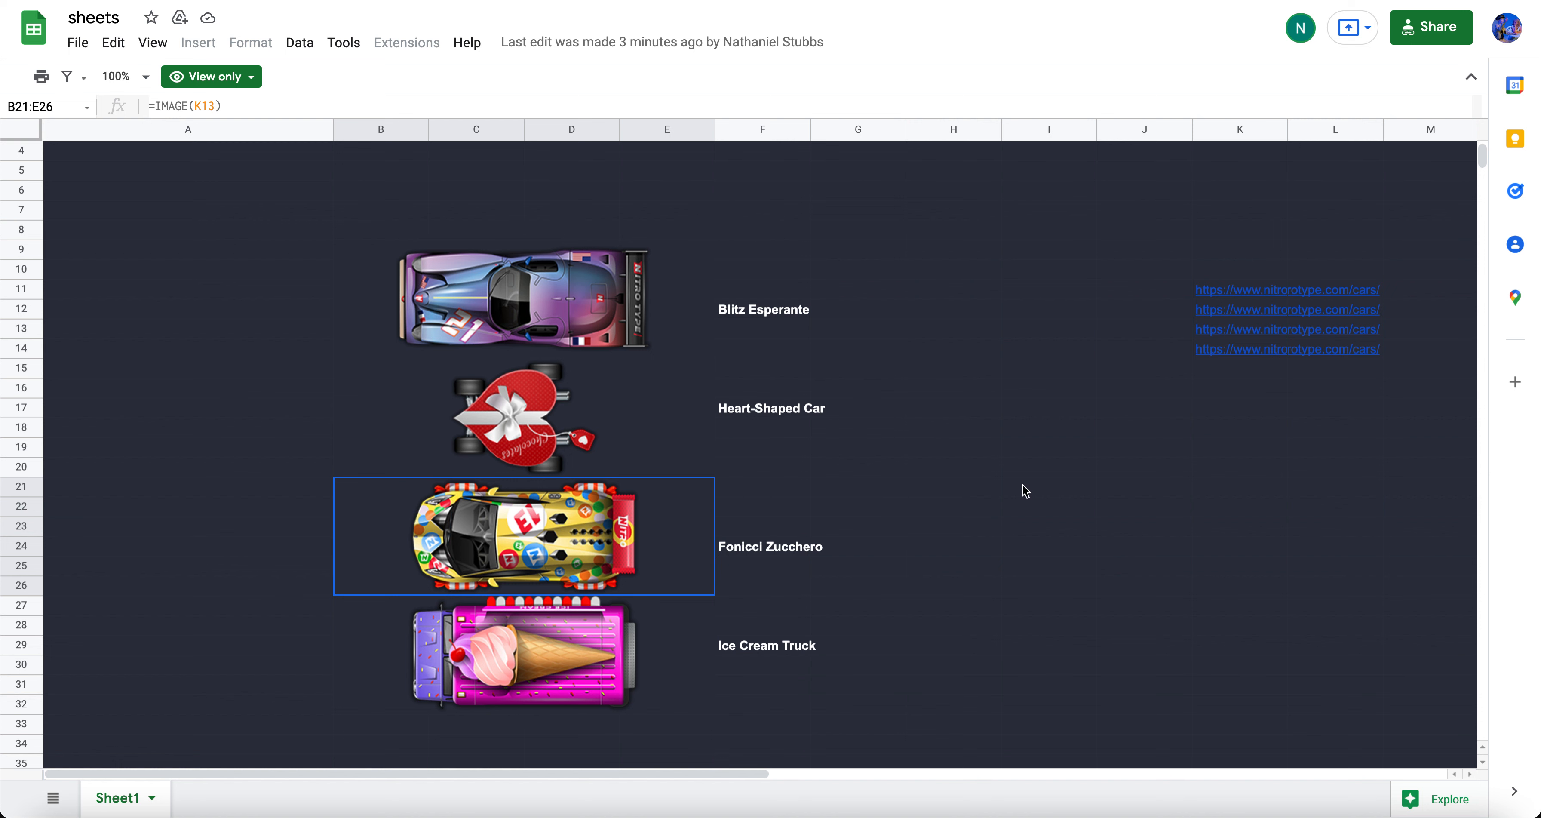
{"action": "left_click", "coordinate": [1049, 487]}
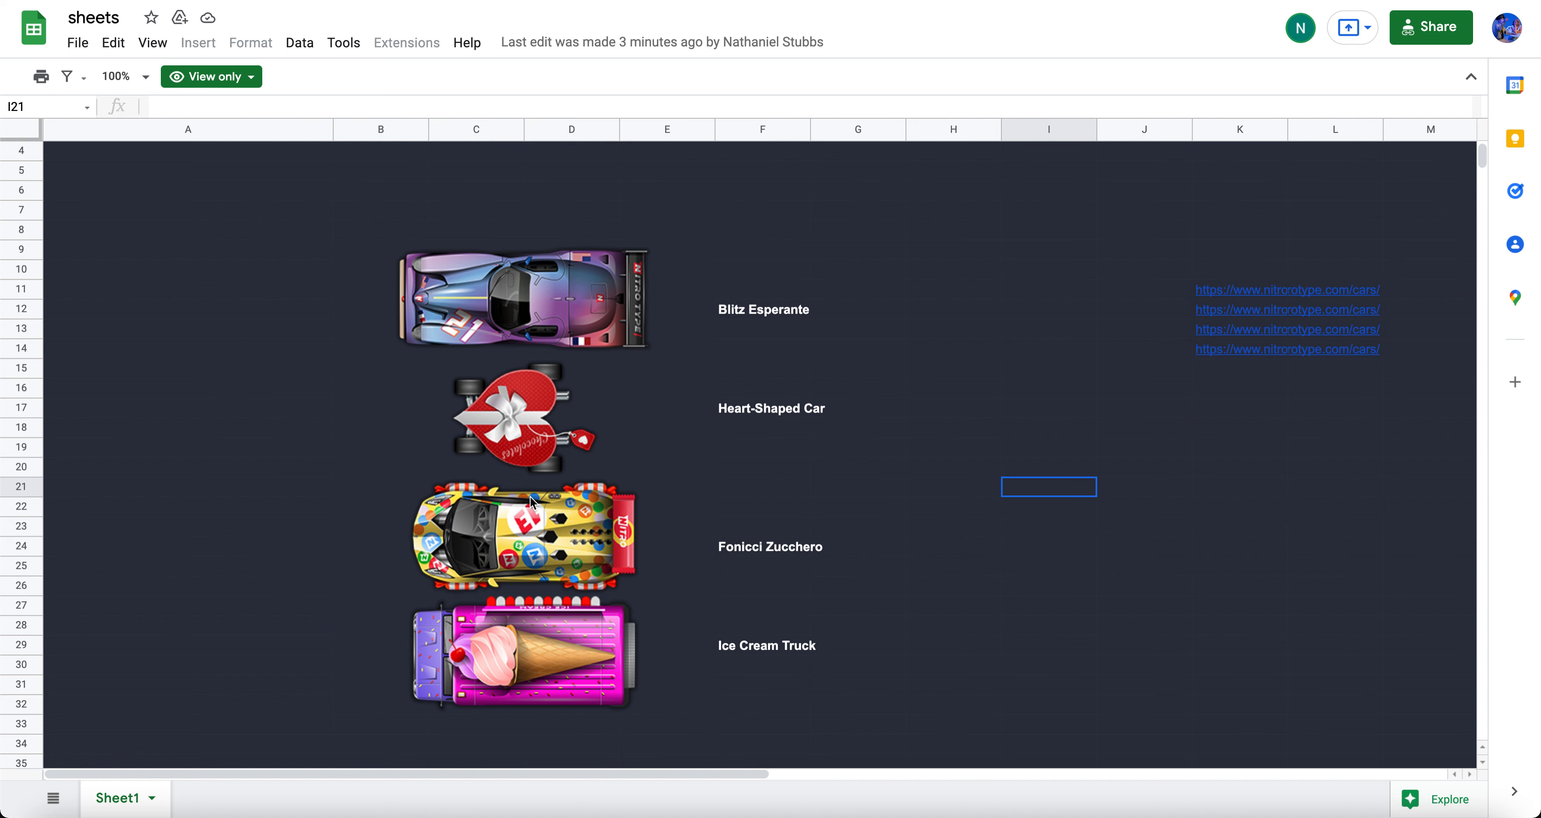
{"action": "mouse_move", "coordinate": [966, 312]}
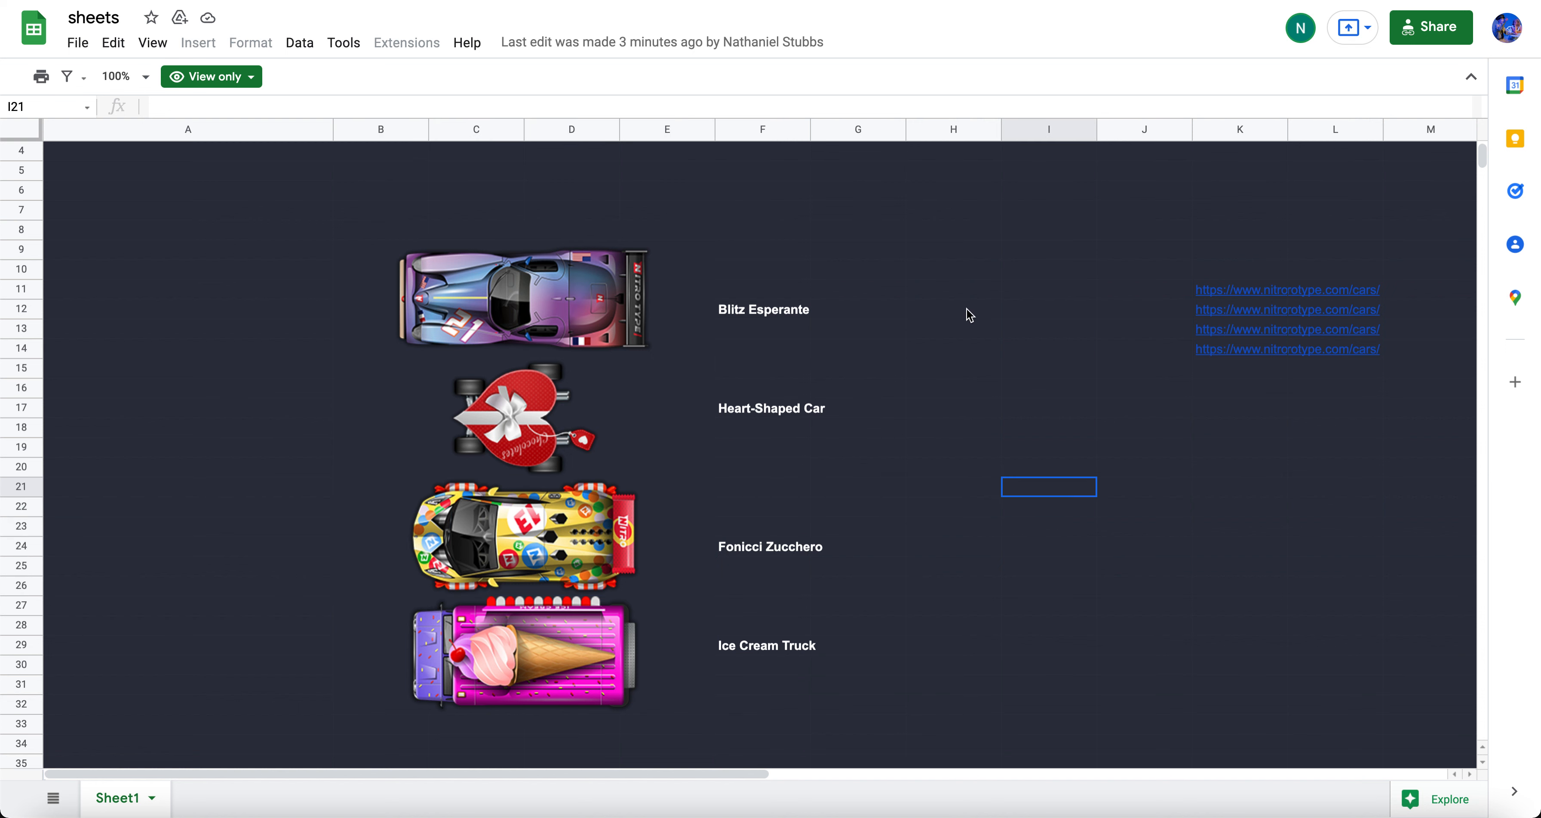
{"action": "mouse_move", "coordinate": [668, 544]}
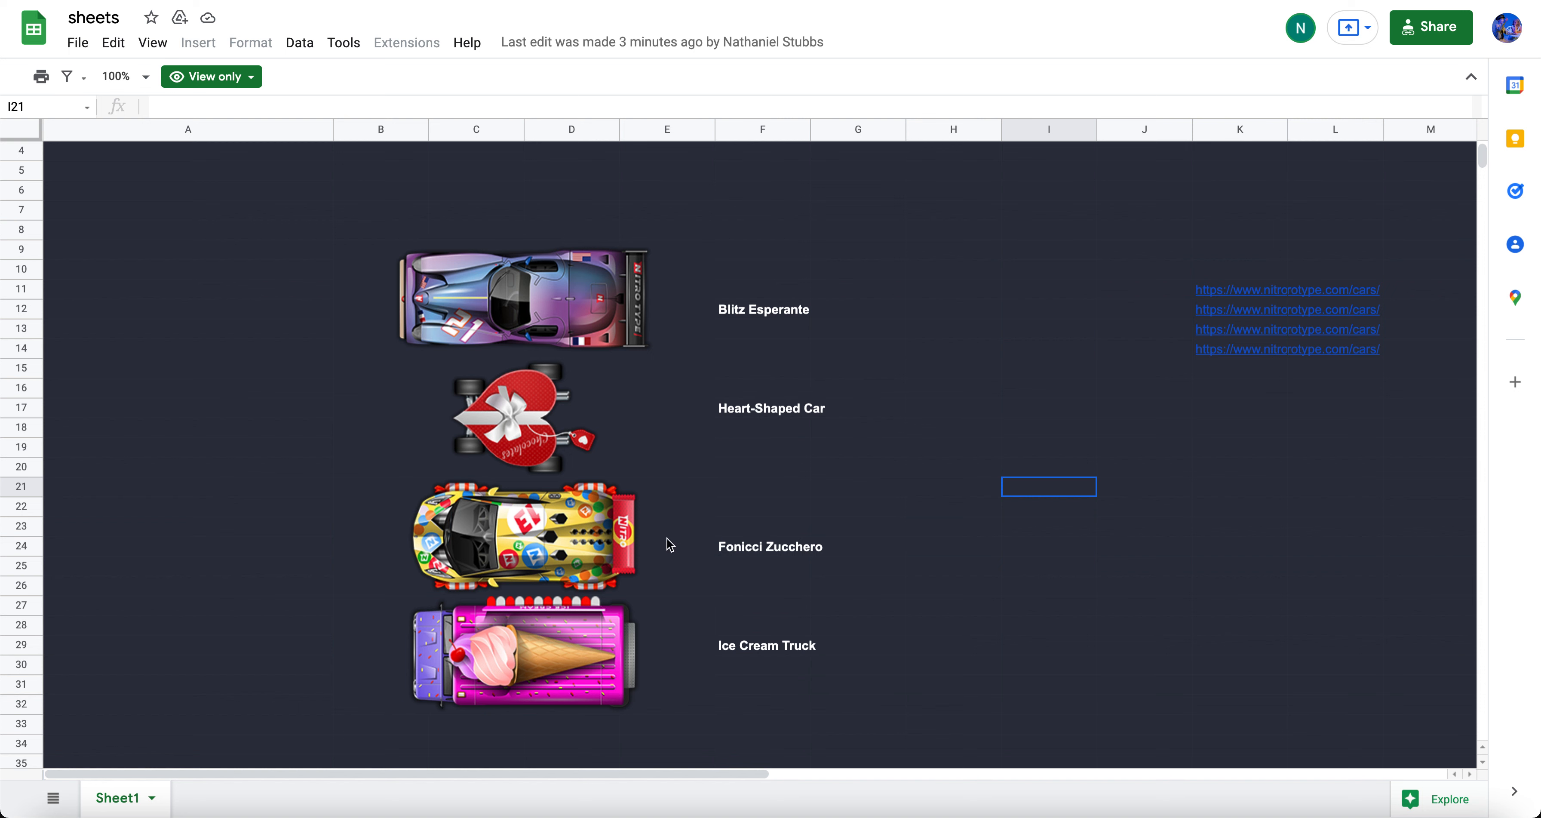
{"action": "left_click", "coordinate": [551, 657]}
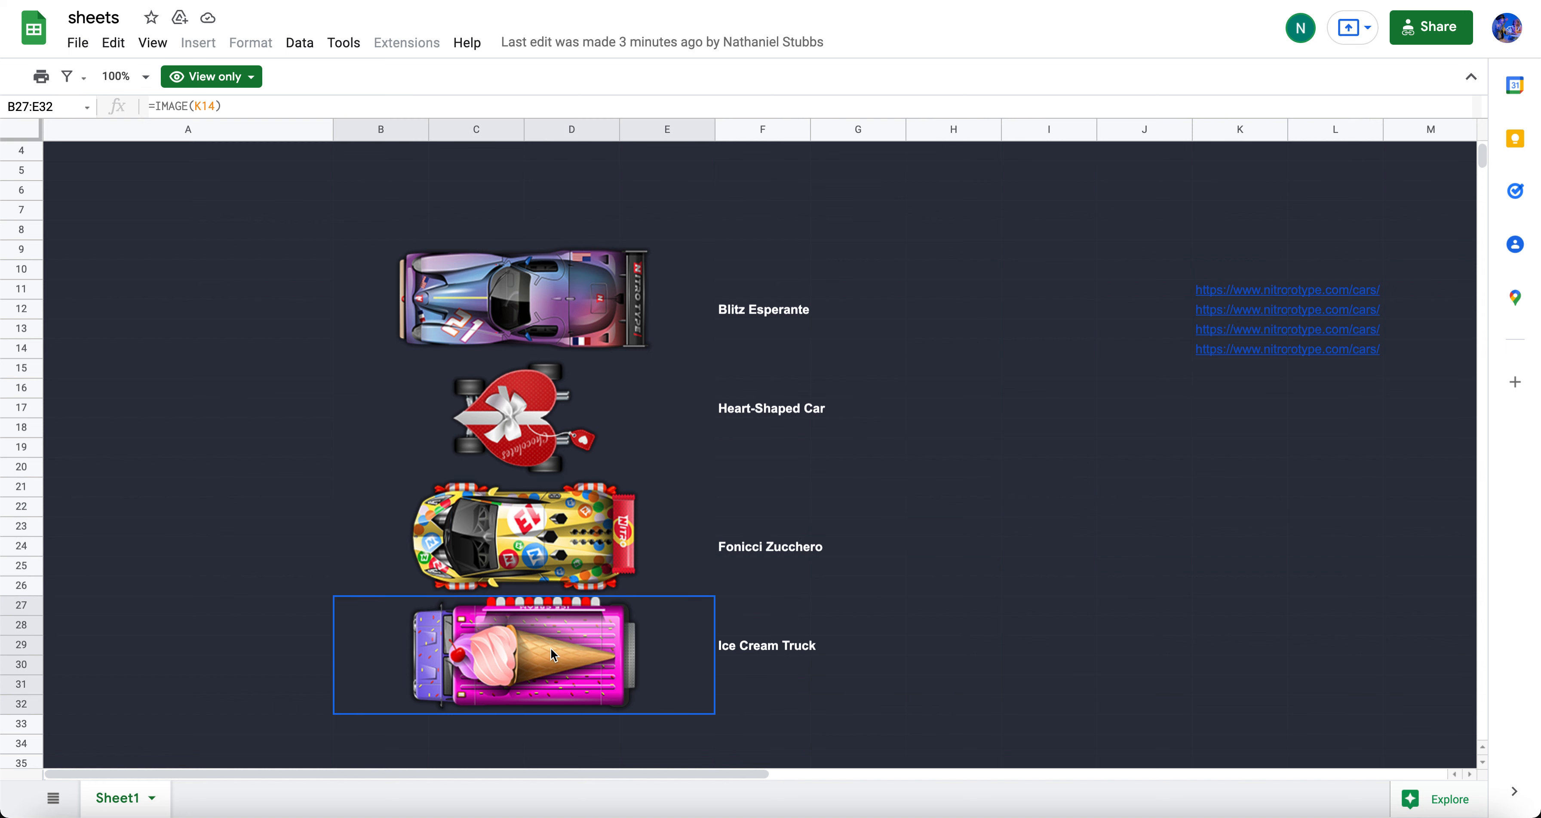
{"action": "mouse_move", "coordinate": [457, 675]}
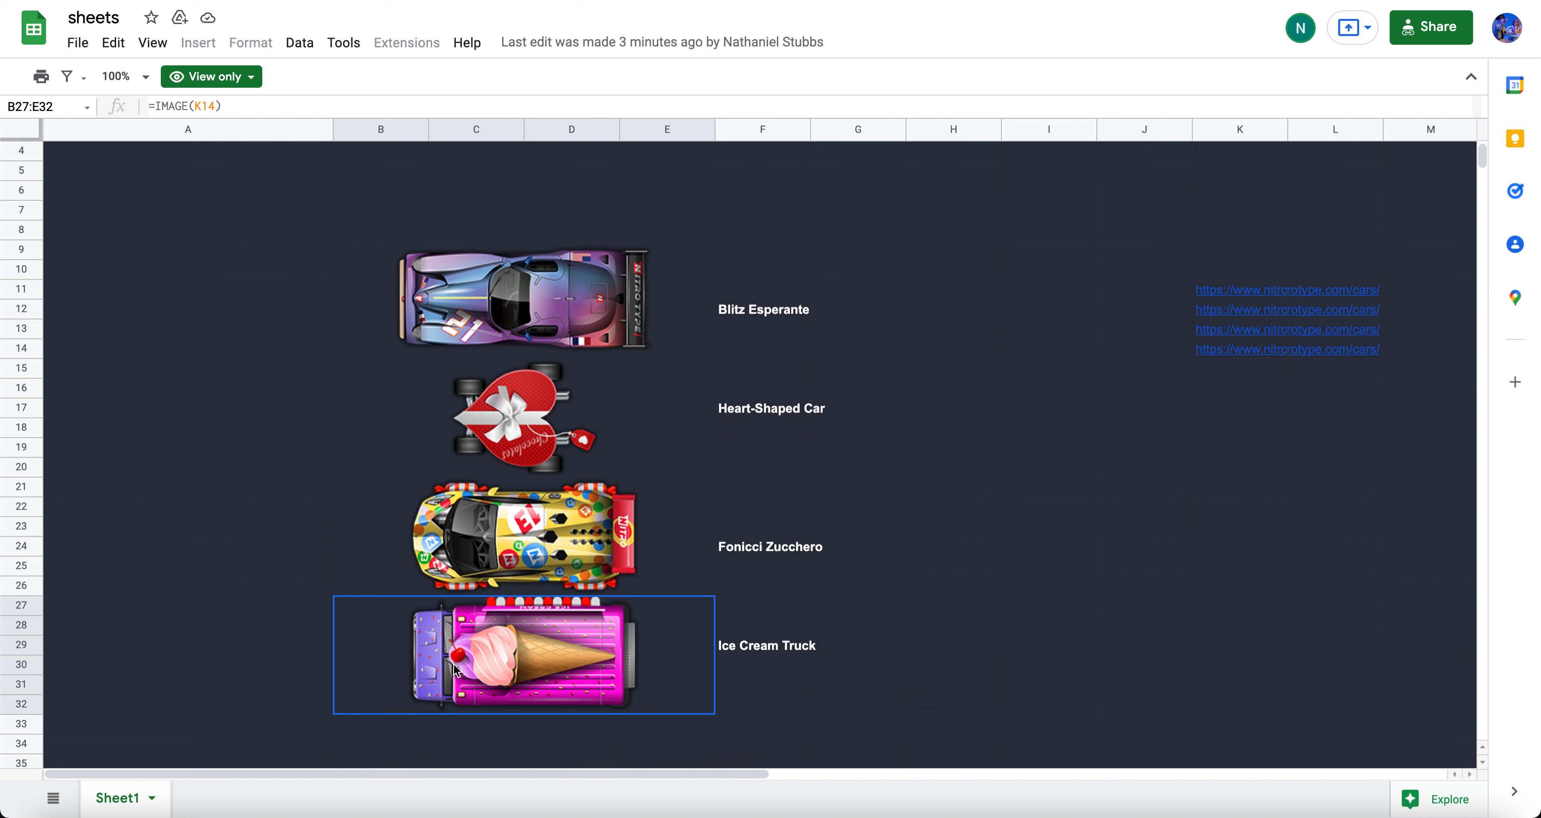
{"action": "mouse_move", "coordinate": [620, 637]}
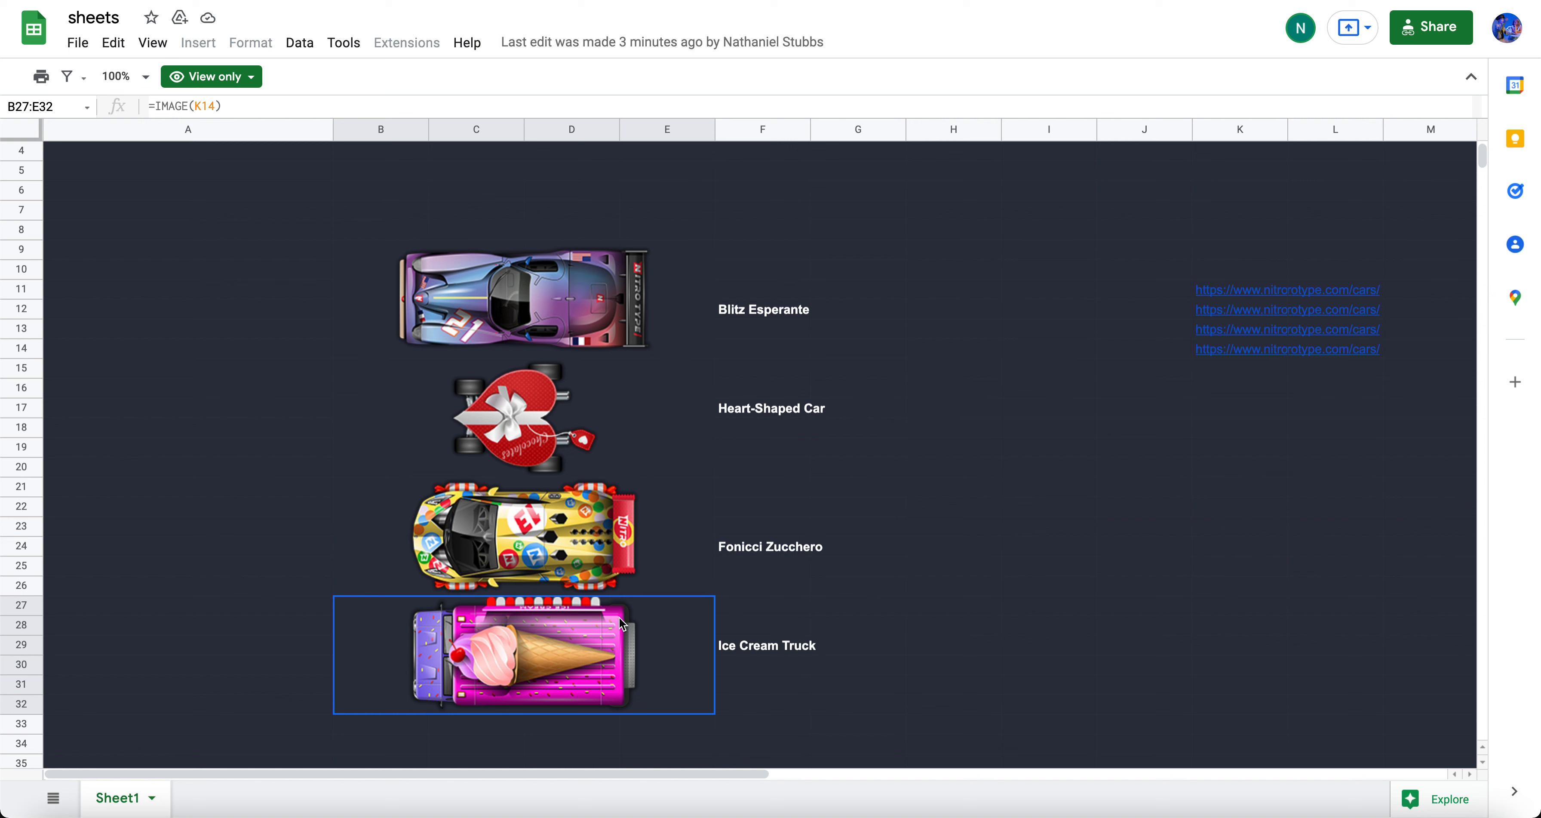
{"action": "mouse_move", "coordinate": [436, 657]}
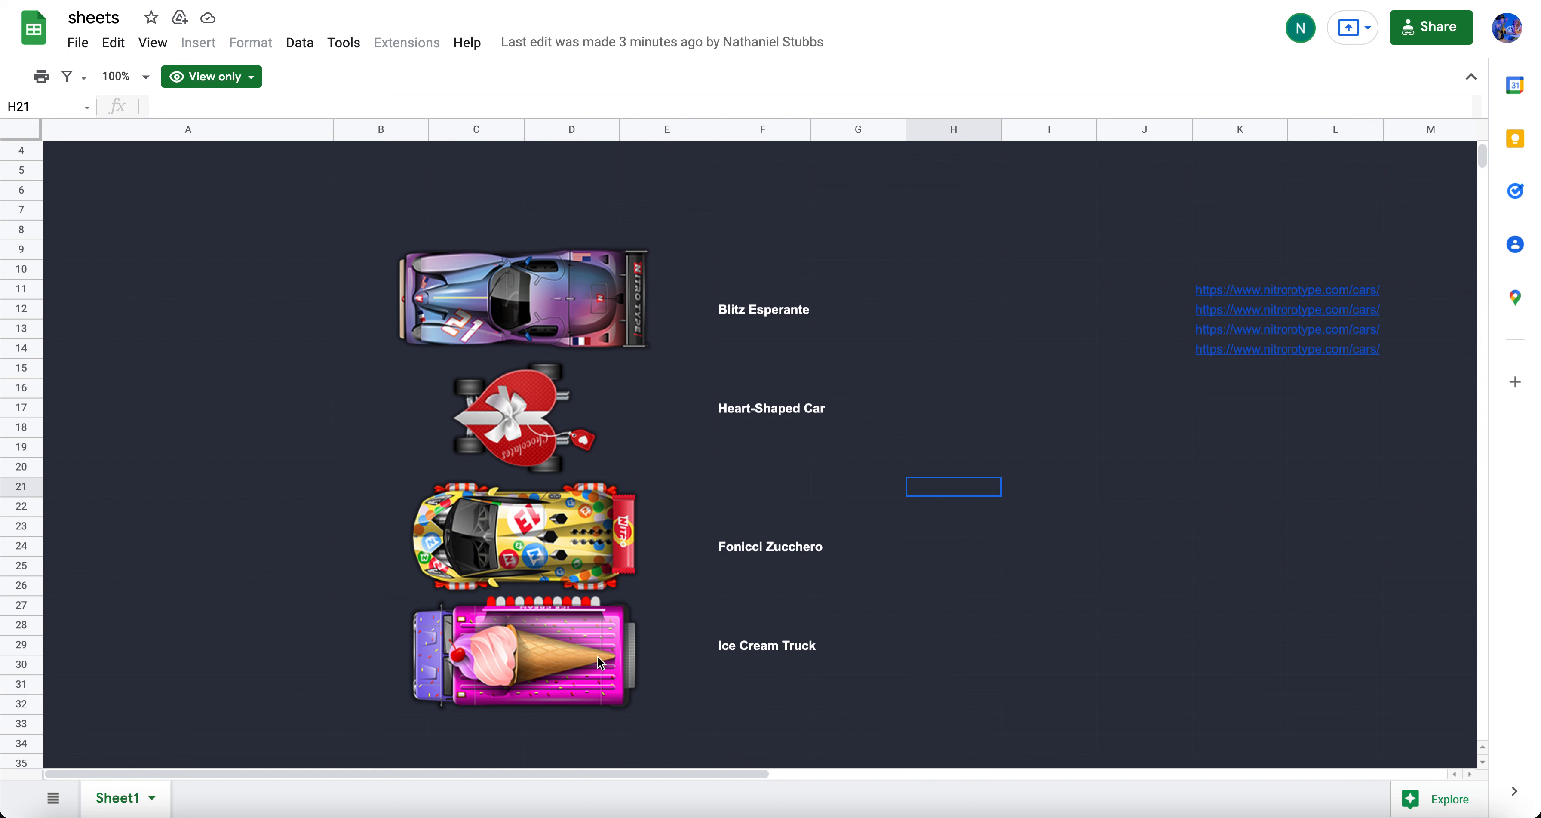
{"action": "left_click", "coordinate": [600, 664]}
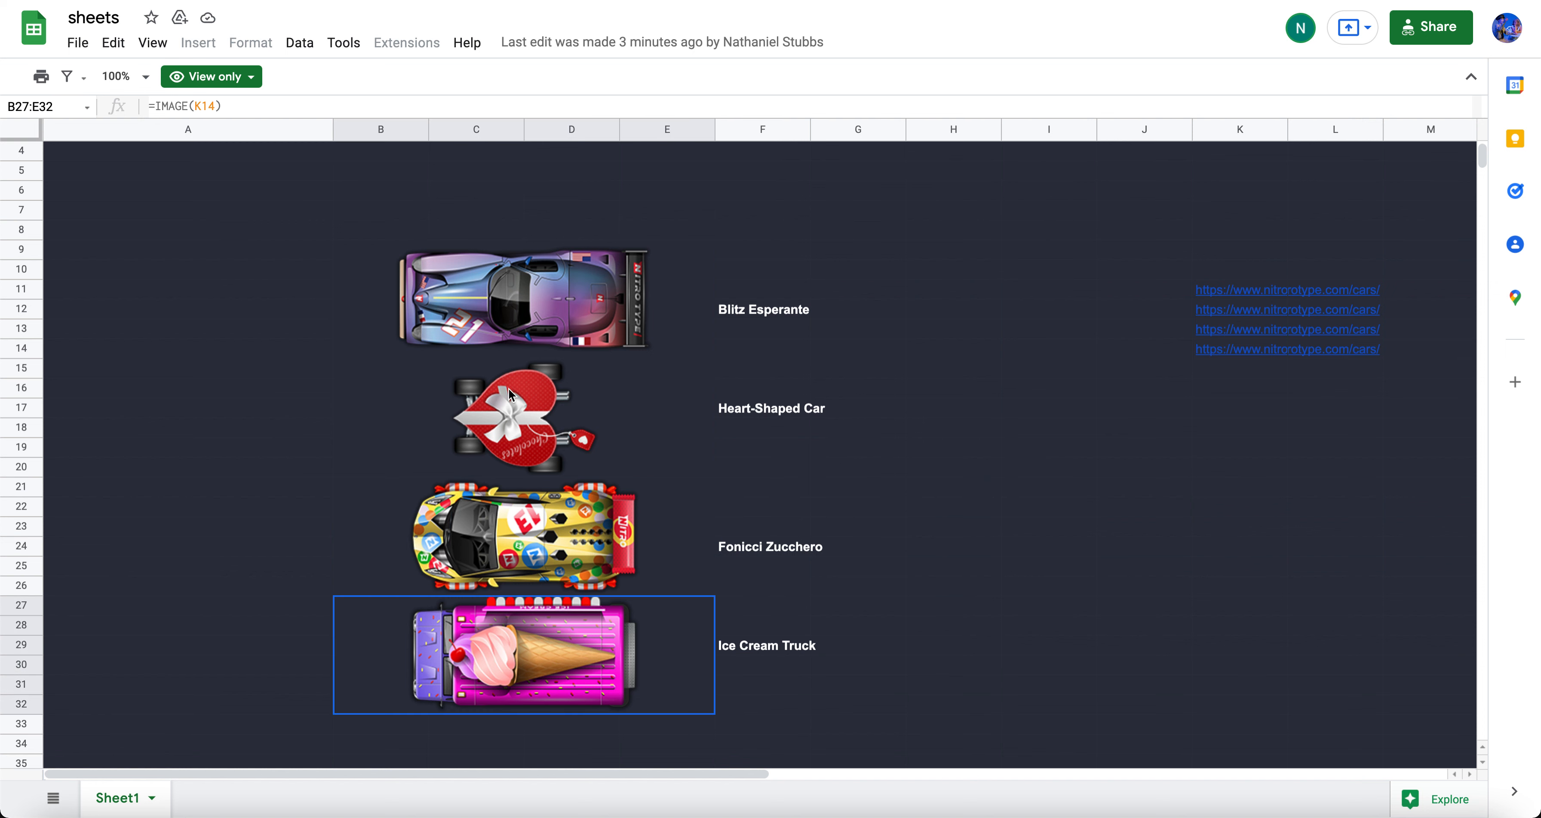
Step: Revisit the Heart-Shaped Car and Blitz Esperante images, then clear the selection
{"action": "left_click", "coordinate": [546, 412]}
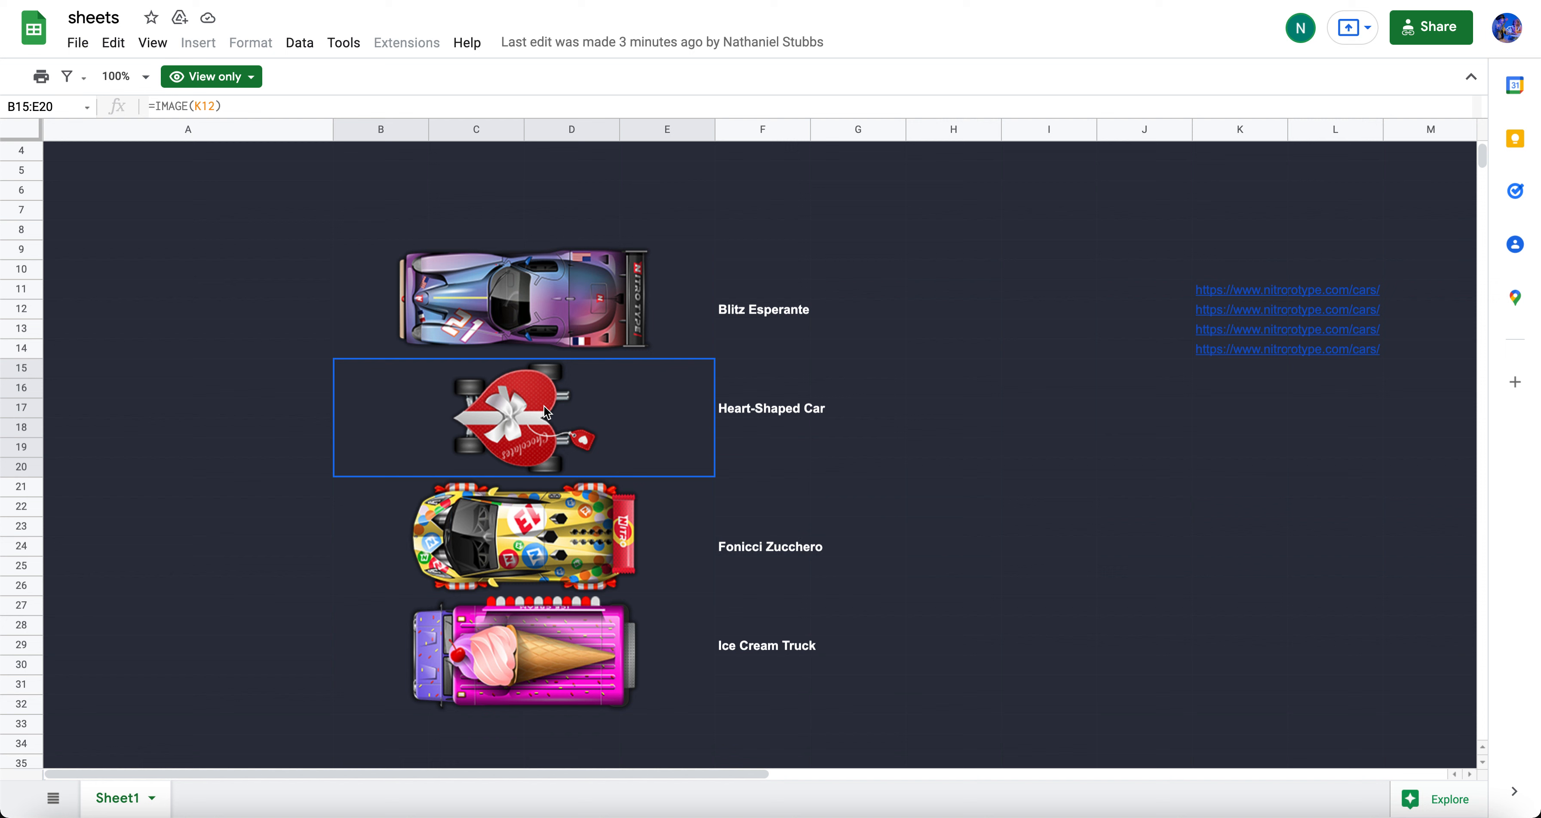
{"action": "mouse_move", "coordinate": [476, 486]}
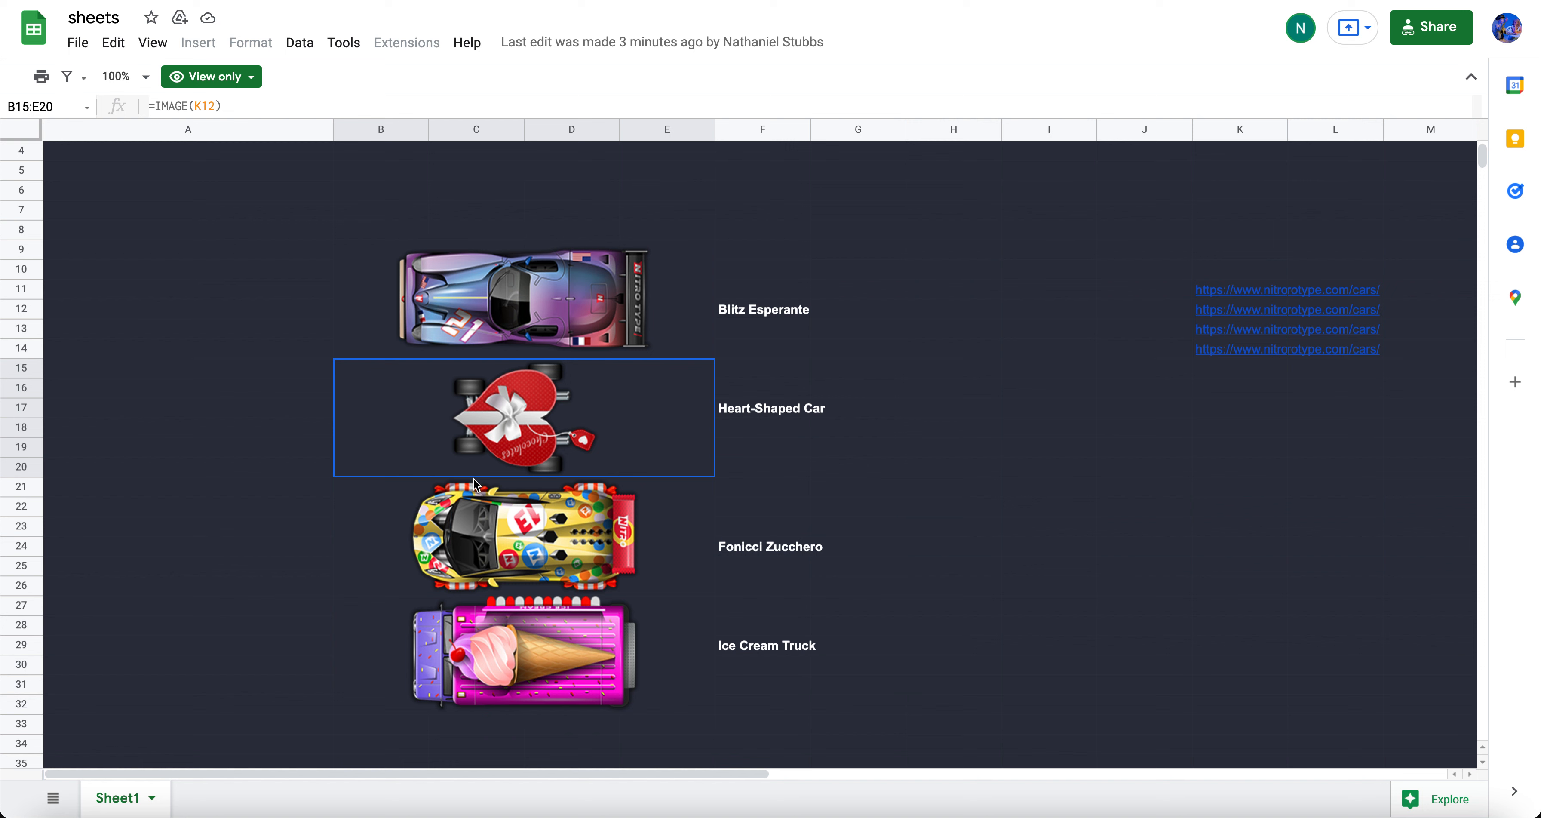
{"action": "mouse_move", "coordinate": [565, 433]}
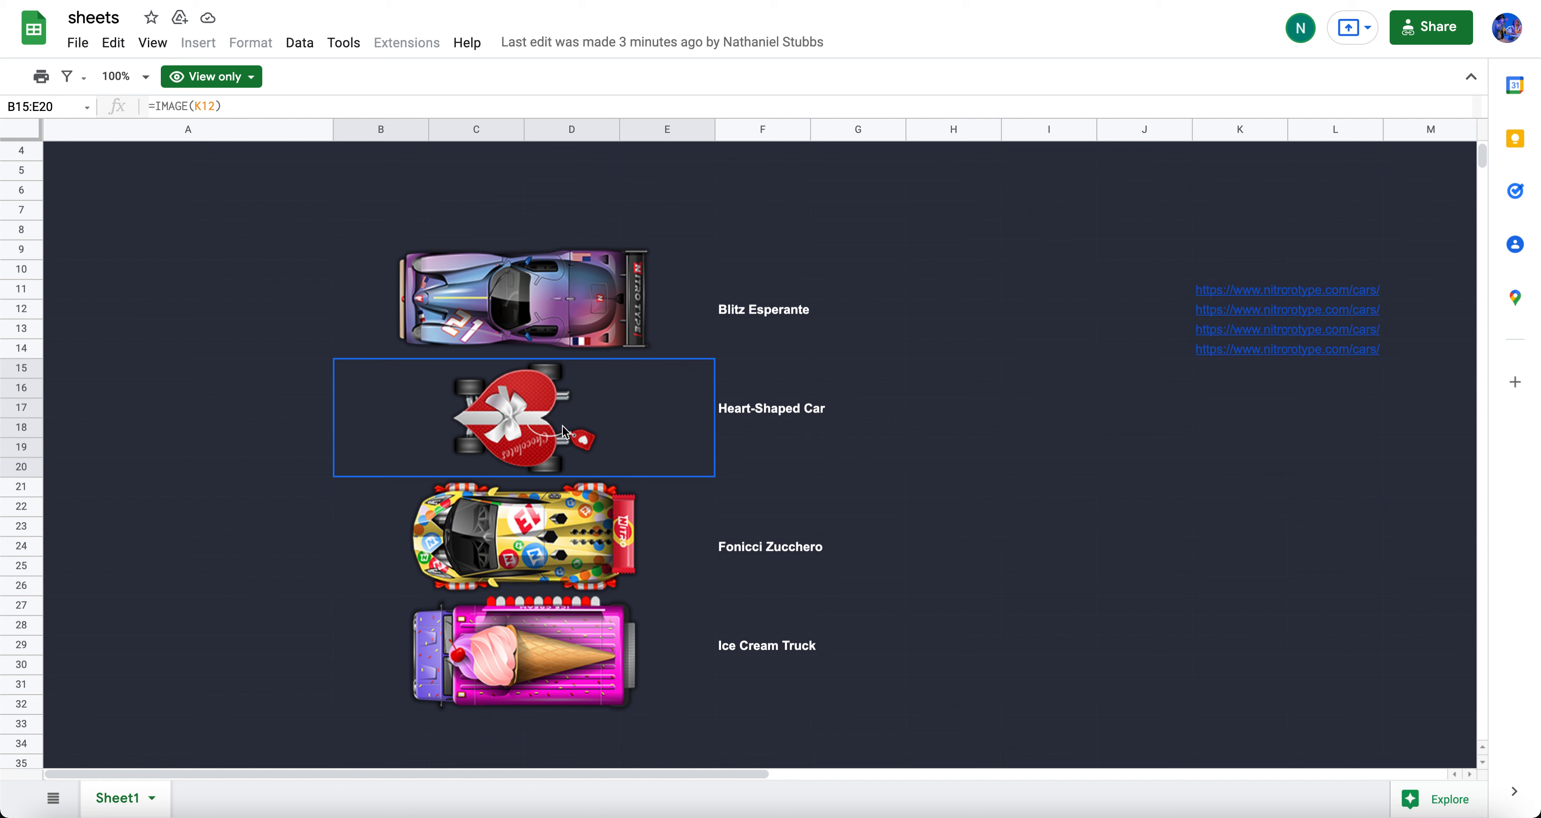
{"action": "mouse_move", "coordinate": [509, 476]}
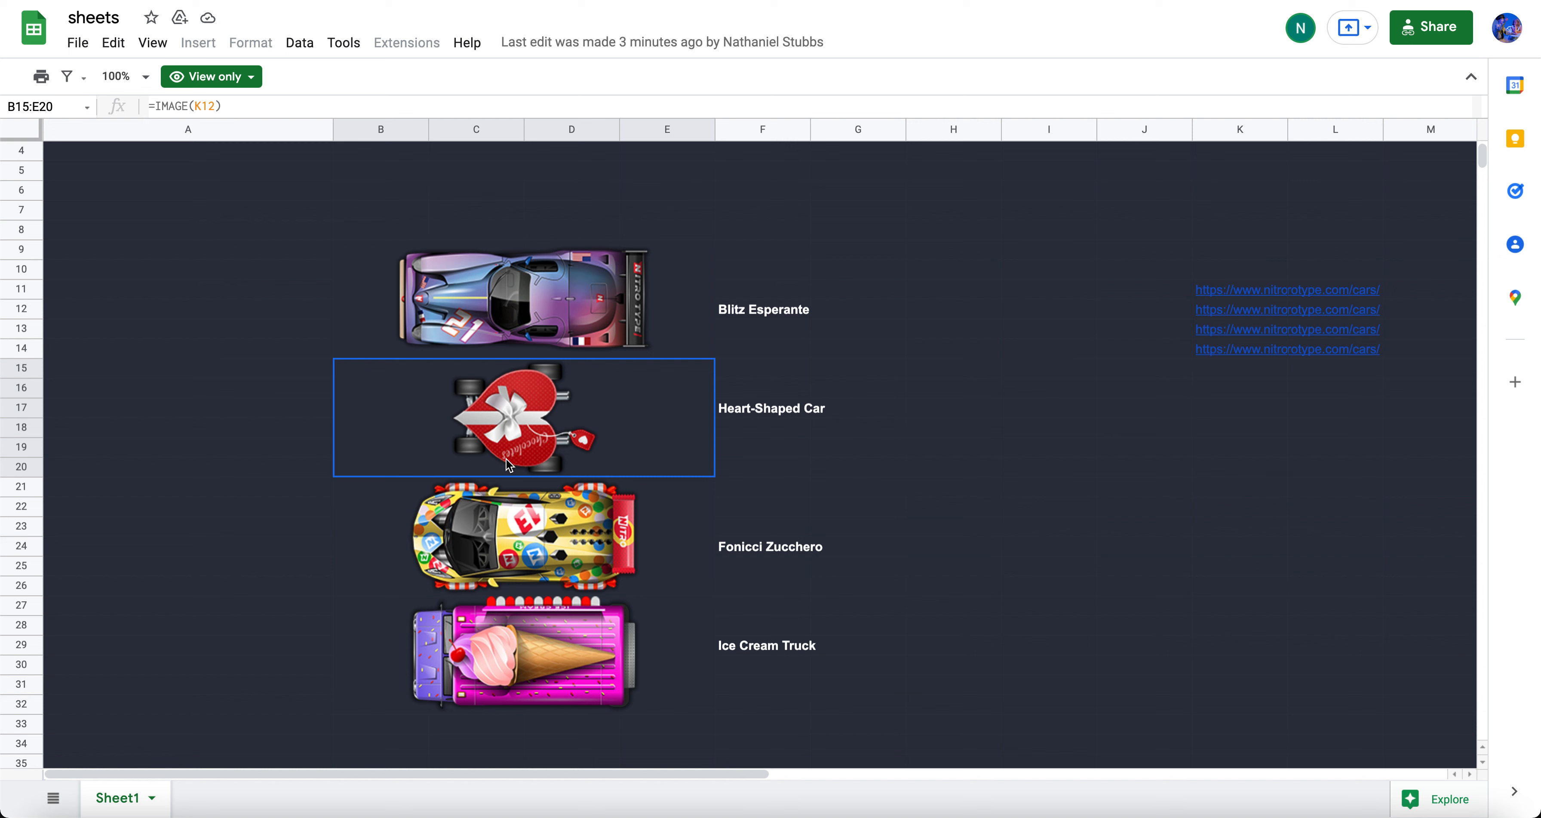
{"action": "left_click", "coordinate": [858, 229]}
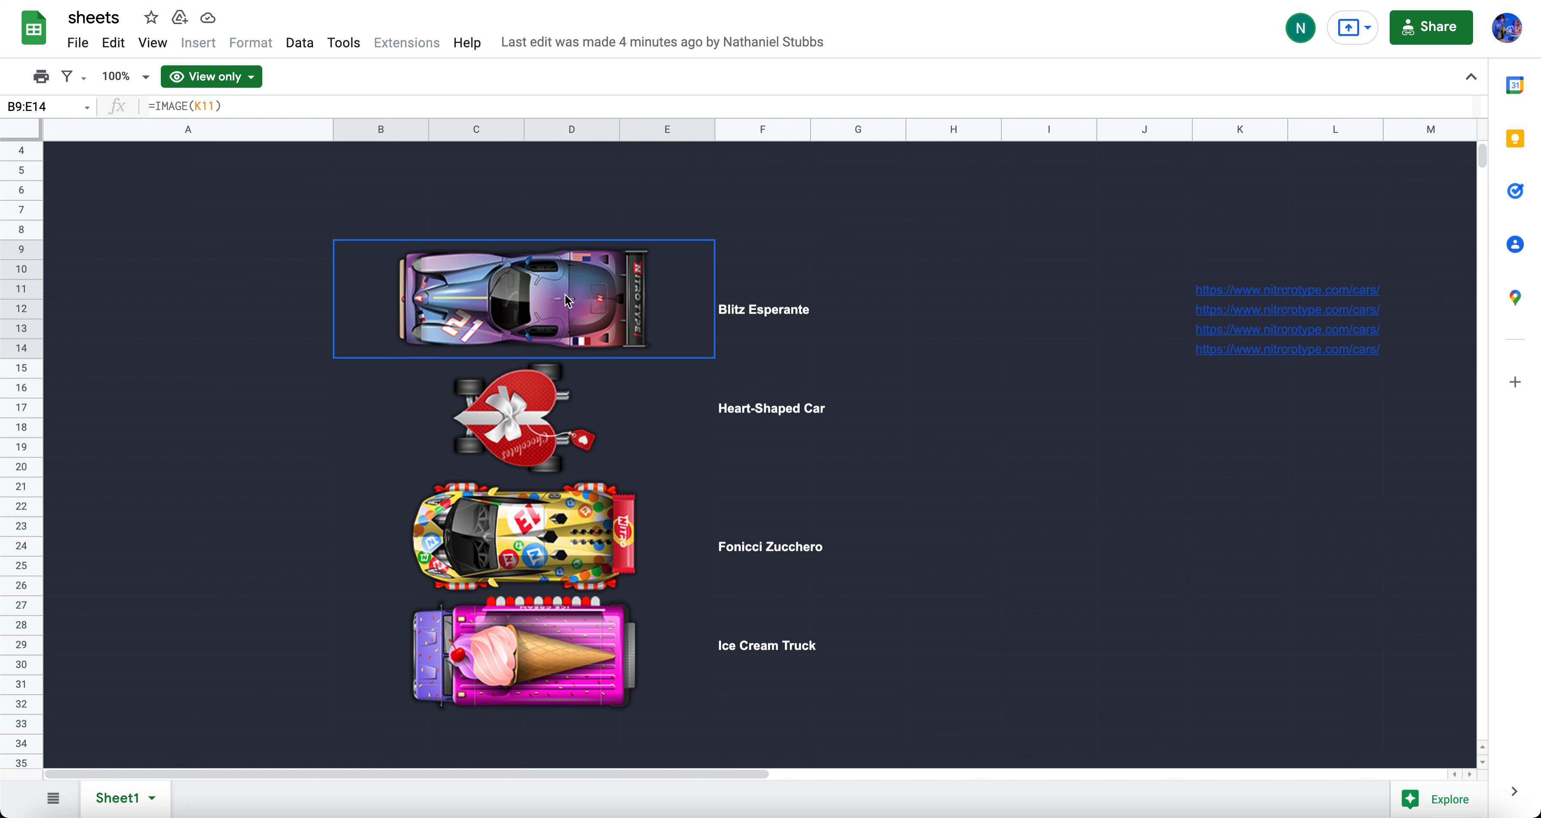
{"action": "mouse_move", "coordinate": [653, 284]}
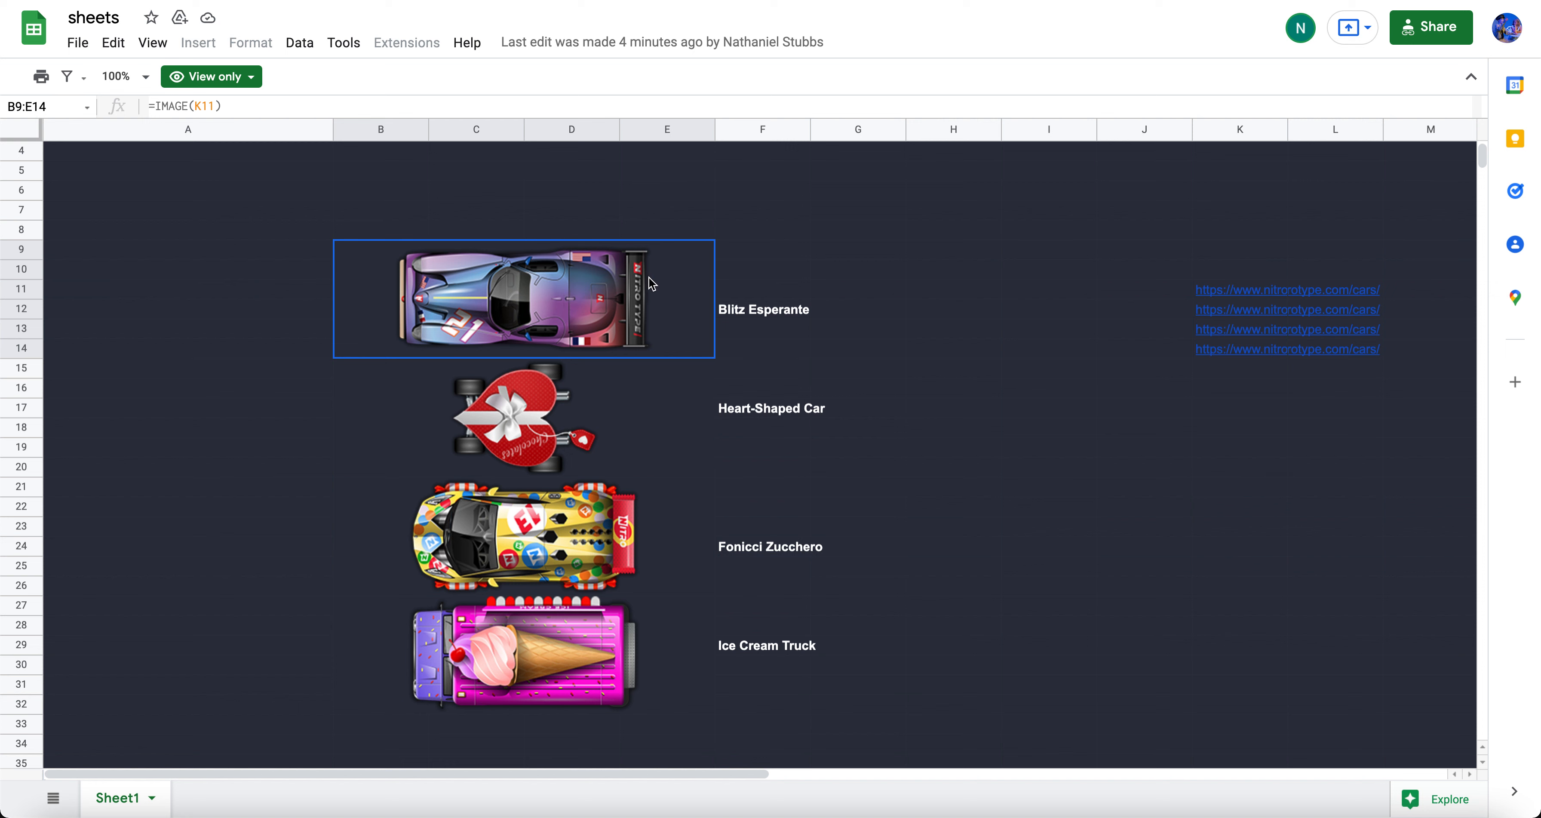
{"action": "mouse_move", "coordinate": [612, 306]}
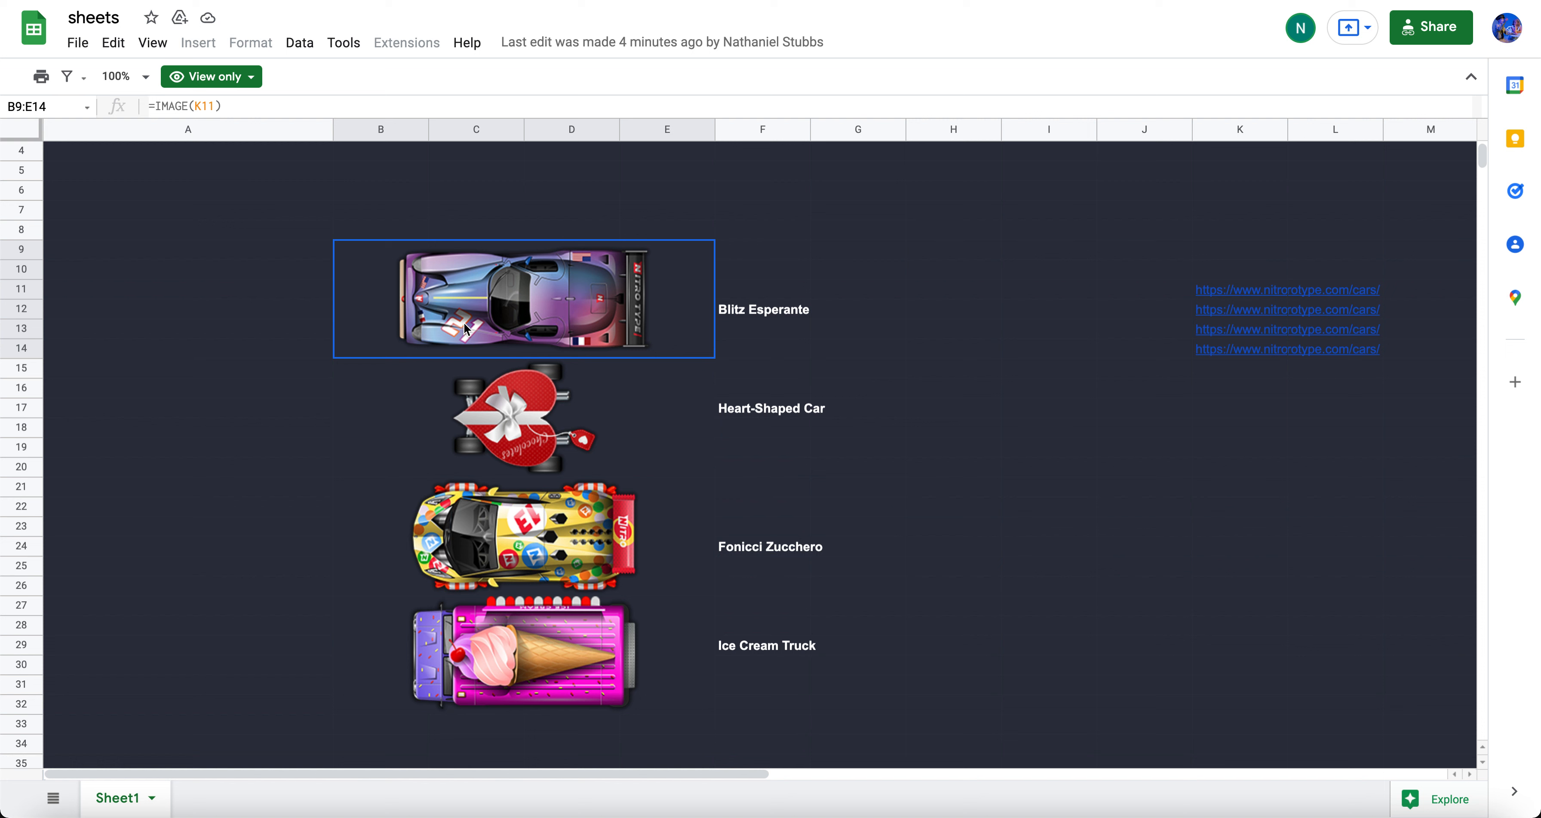
{"action": "mouse_move", "coordinate": [957, 317]}
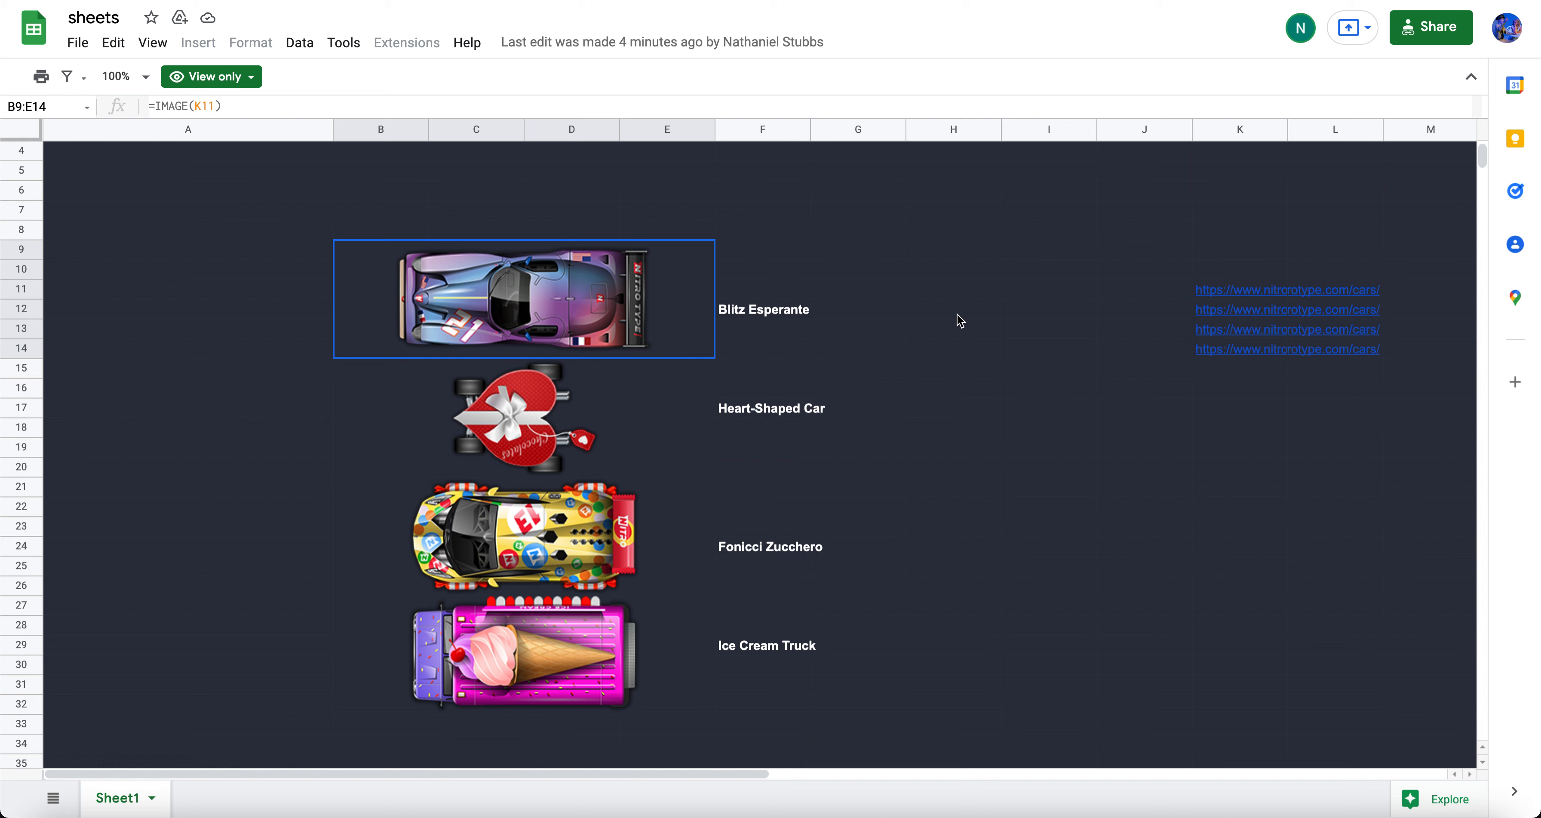
{"action": "mouse_move", "coordinate": [964, 242]}
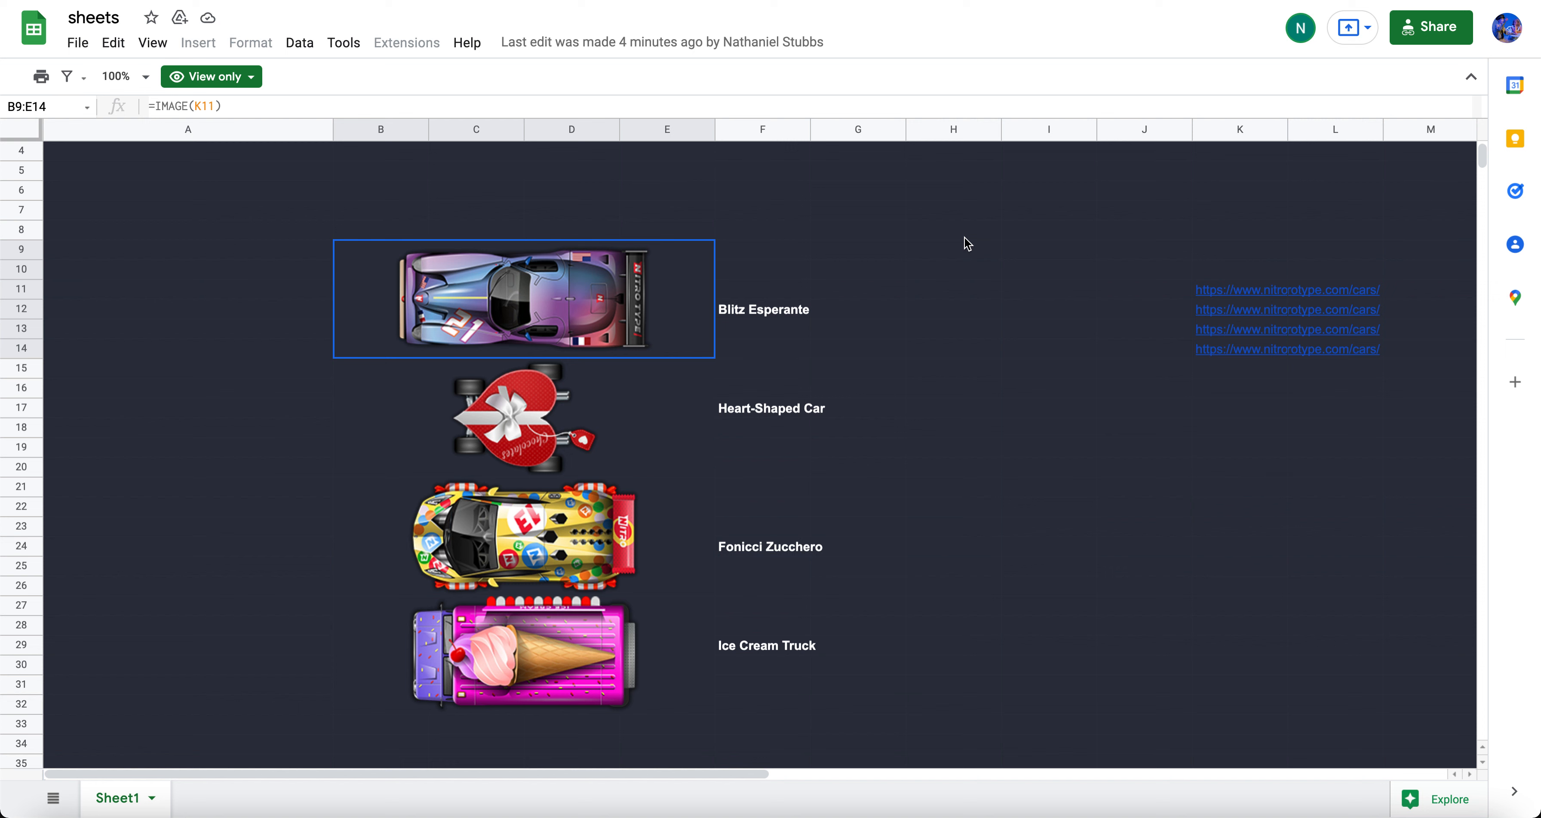
{"action": "mouse_move", "coordinate": [604, 281]}
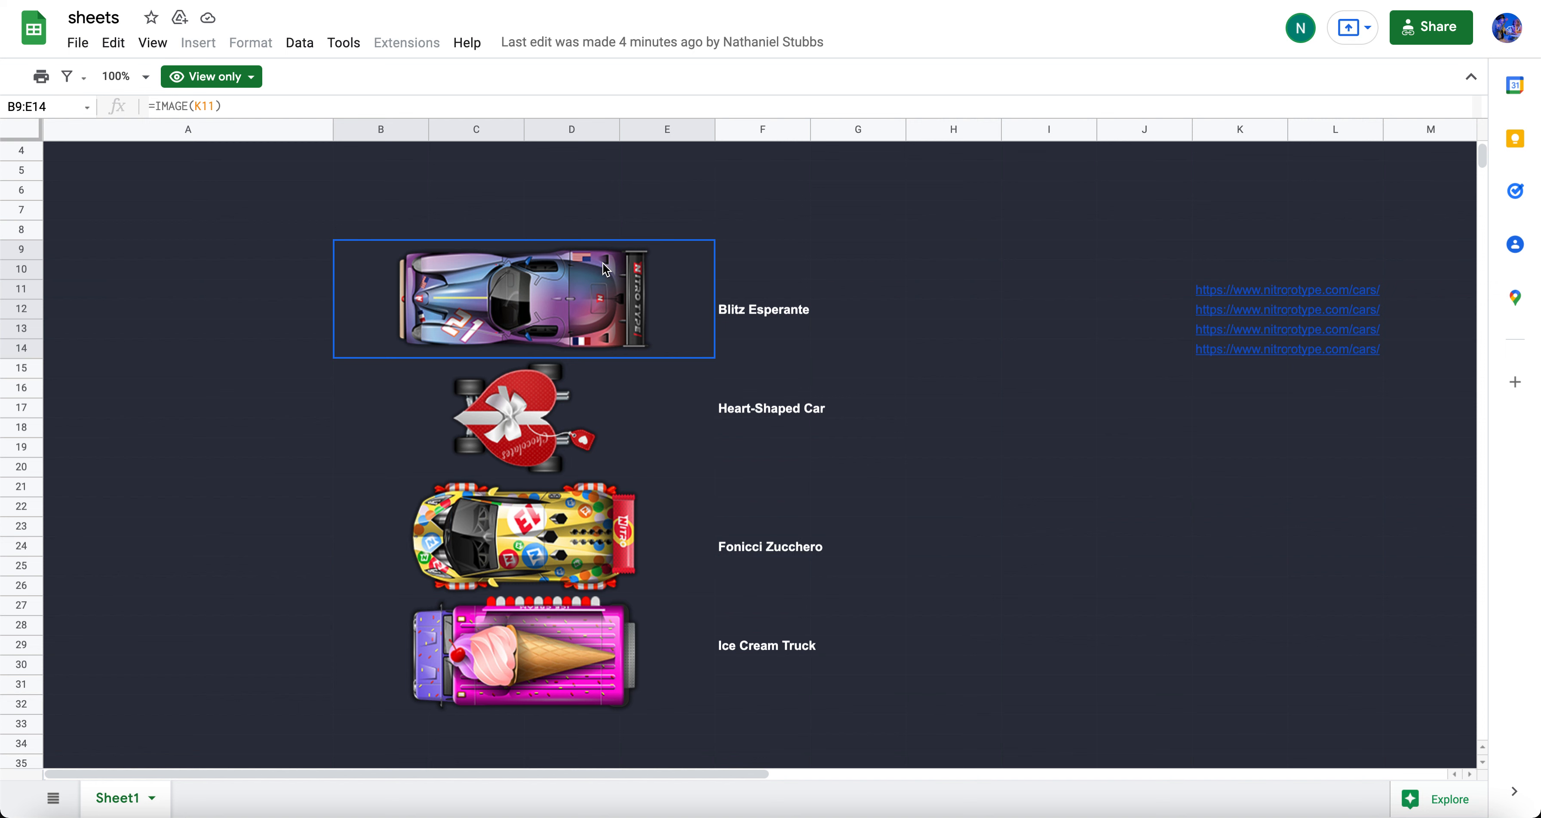
{"action": "mouse_move", "coordinate": [588, 362]}
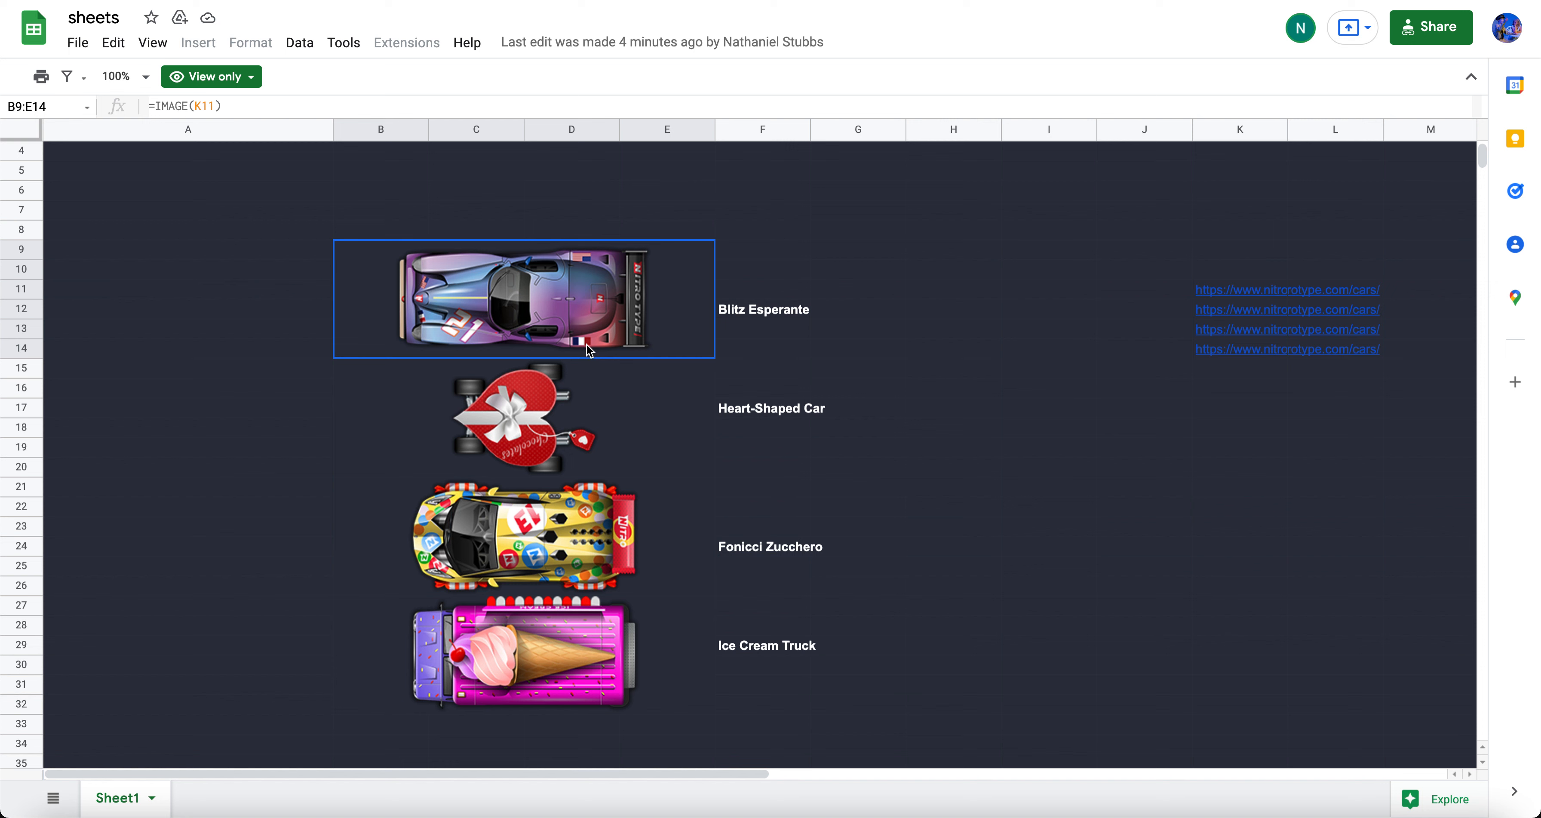
{"action": "mouse_move", "coordinate": [594, 339]}
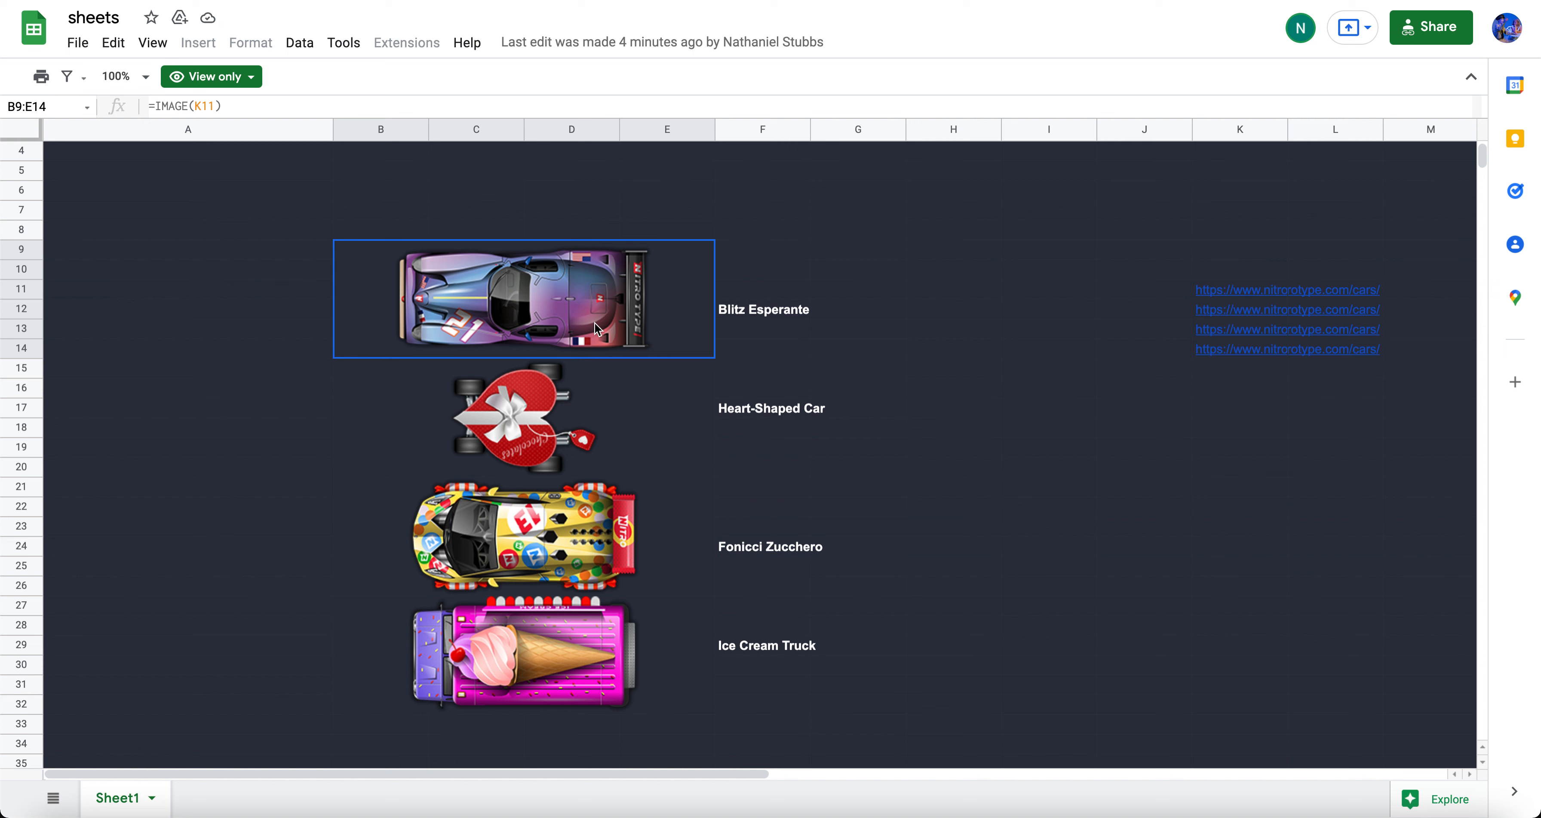
{"action": "mouse_move", "coordinate": [504, 329]}
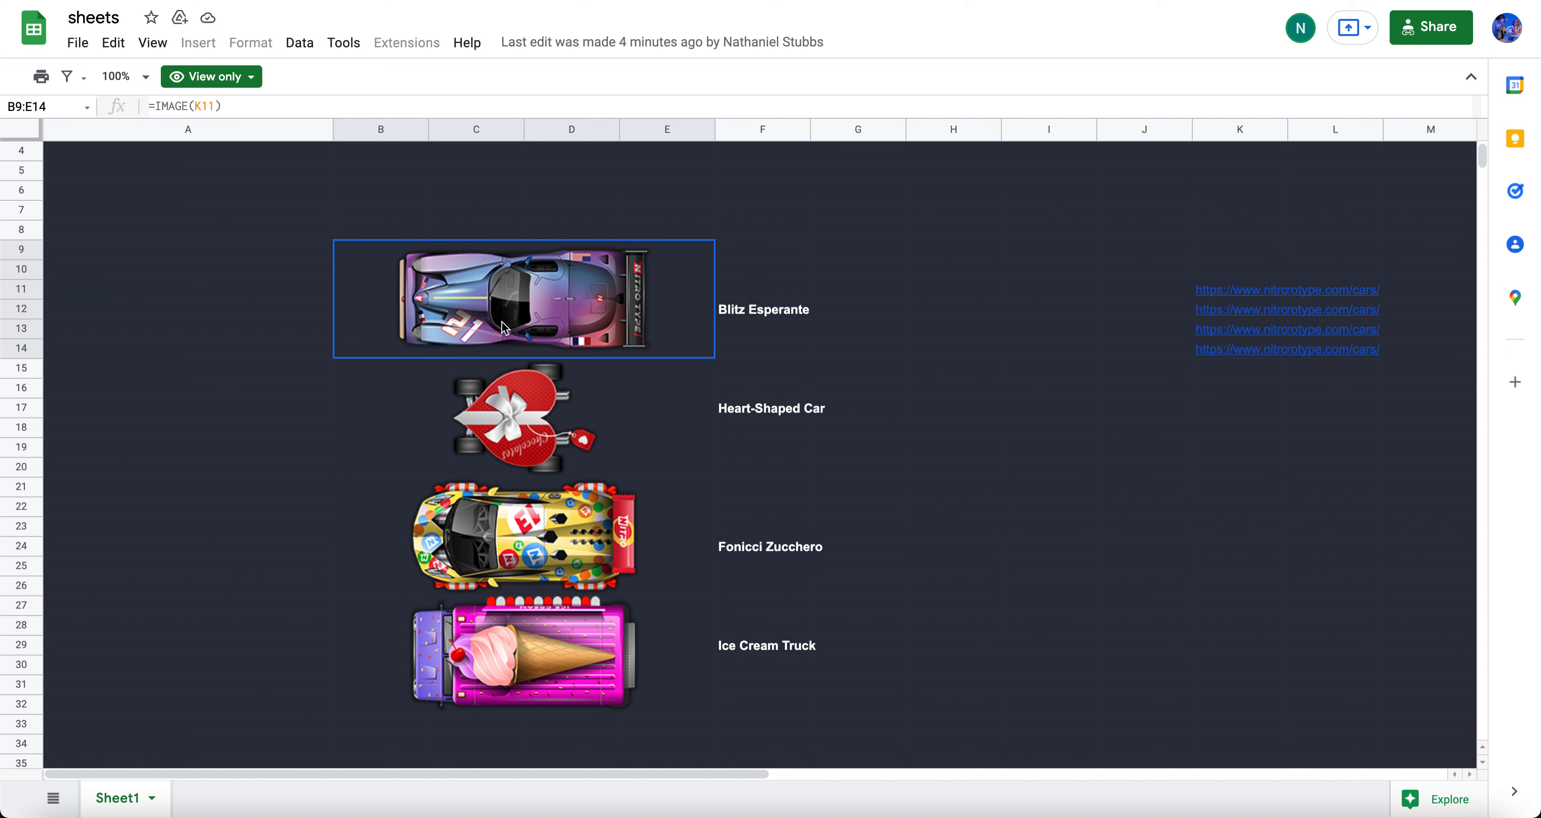
{"action": "left_click", "coordinate": [952, 270]}
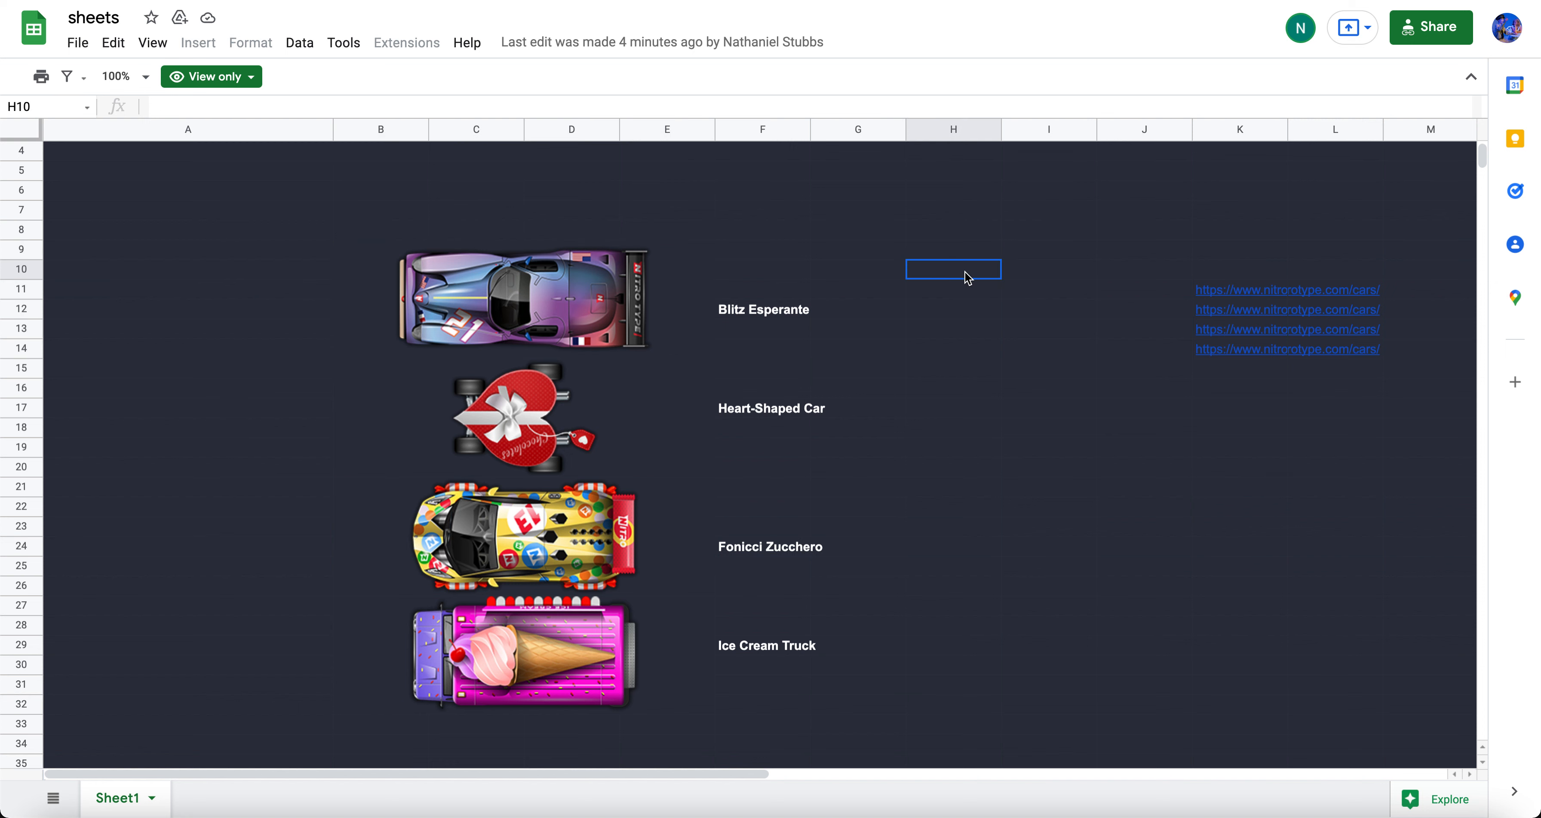
{"action": "left_click", "coordinate": [590, 291]}
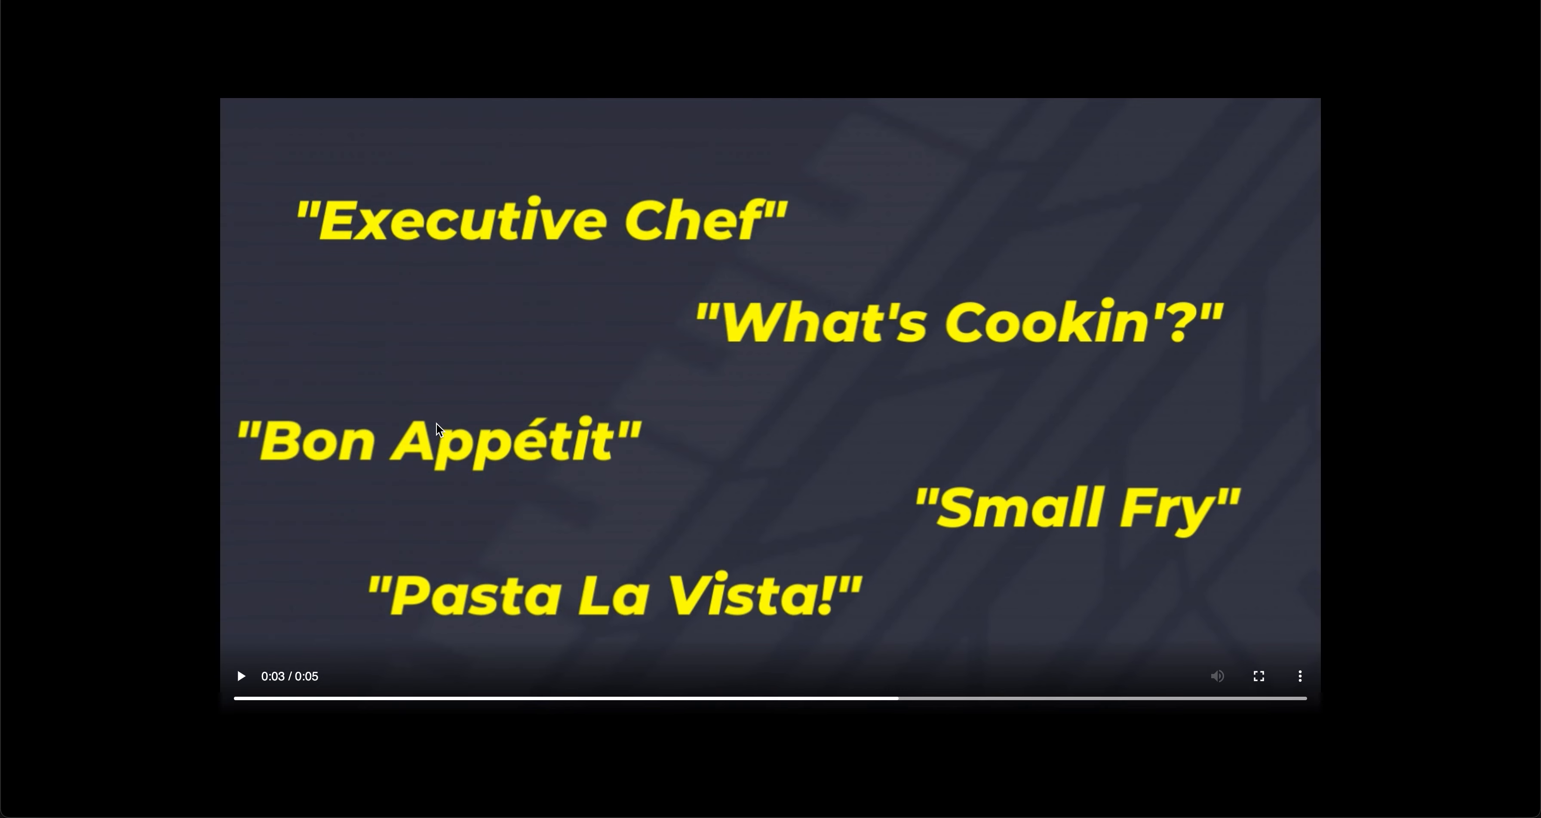
{"action": "mouse_move", "coordinate": [482, 555]}
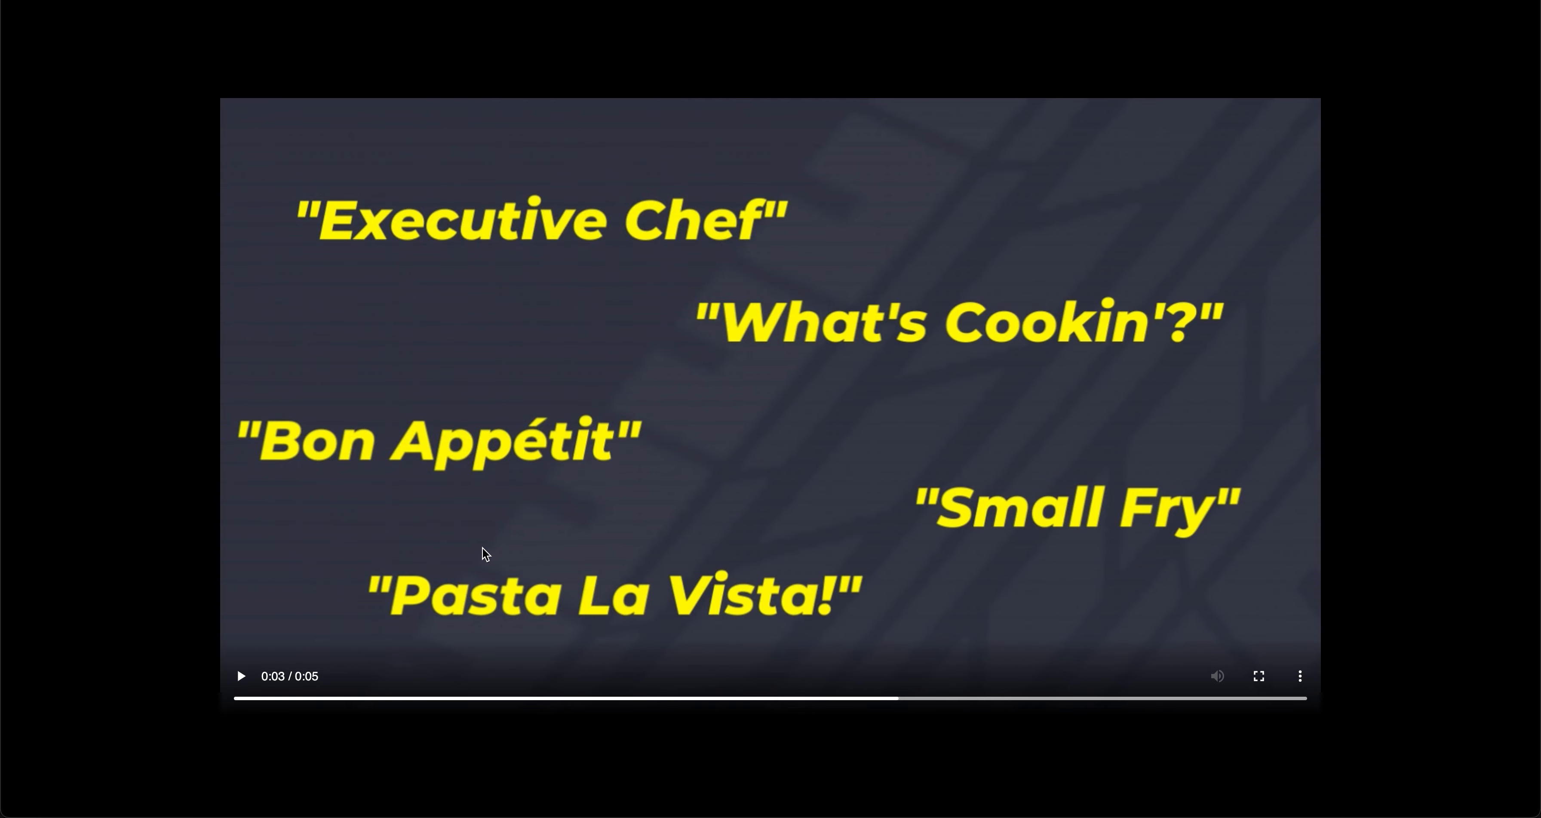
{"action": "mouse_move", "coordinate": [1030, 294]}
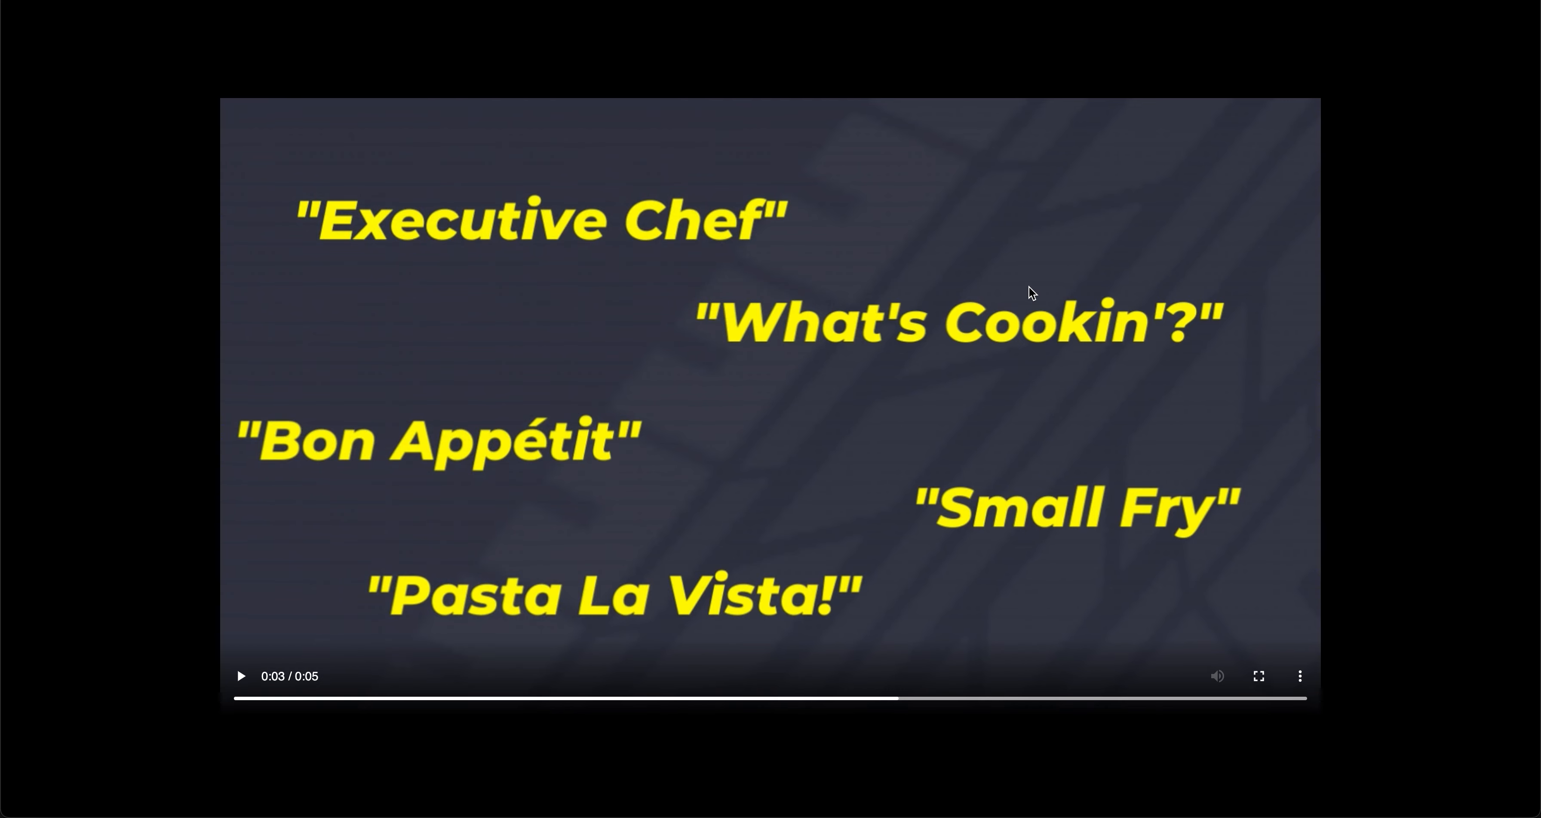